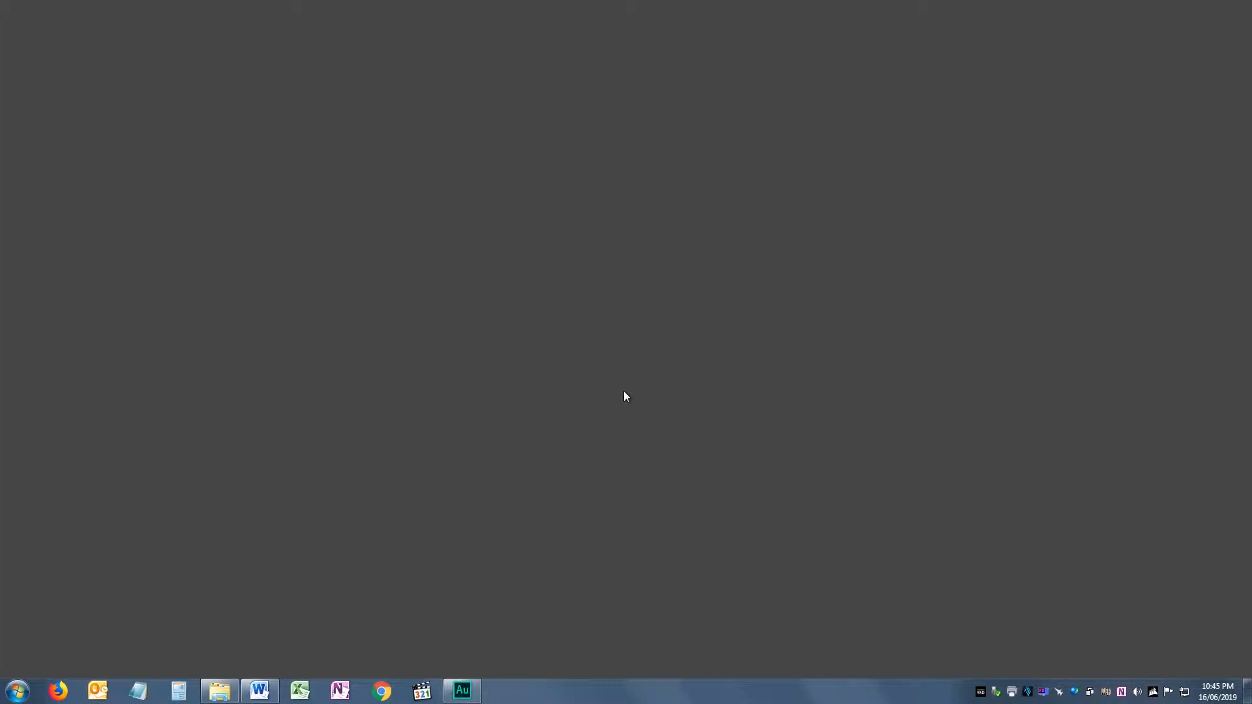
Reach the network adapters list via Control Panel's Network and Sharing Center.
click(15, 690)
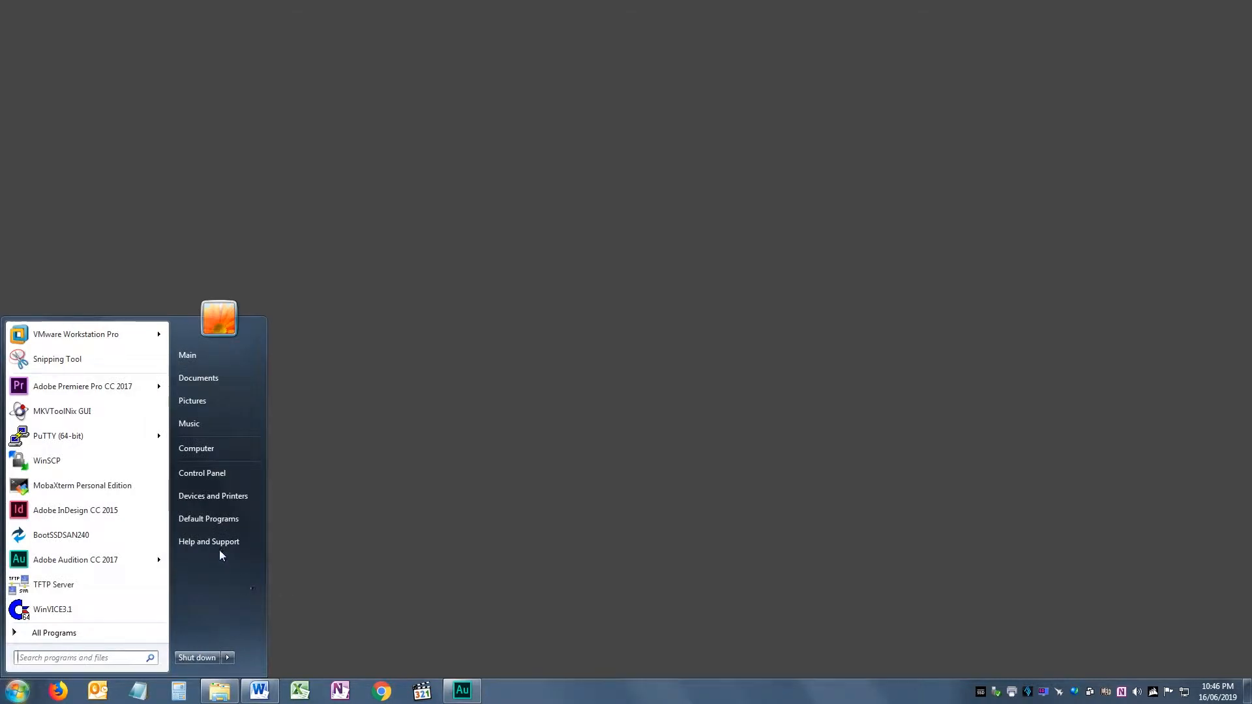
mouse_move(202, 472)
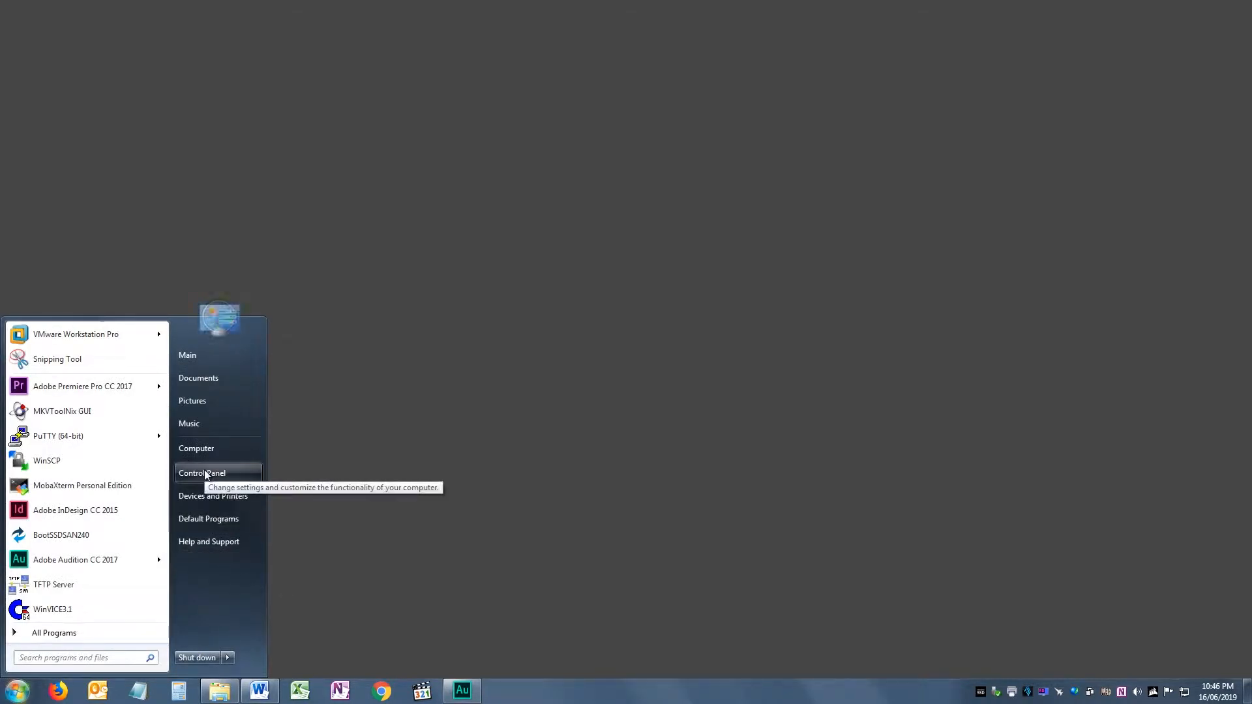
click(201, 473)
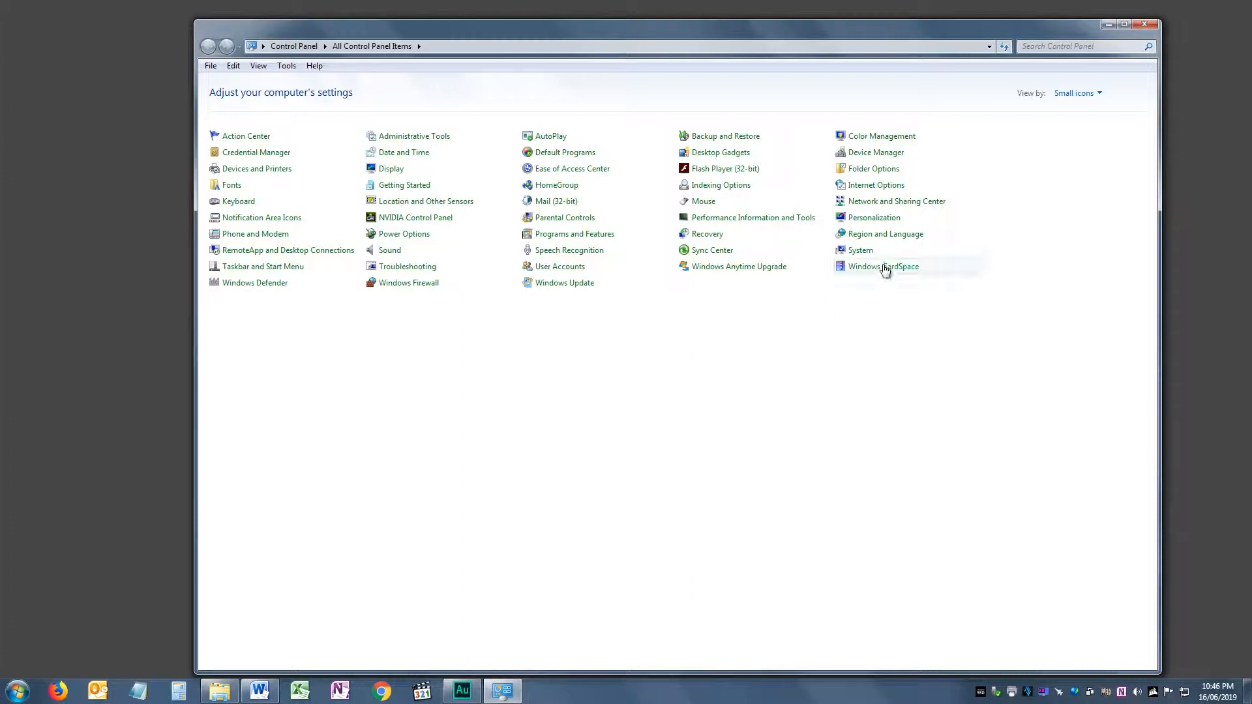
mouse_move(861, 205)
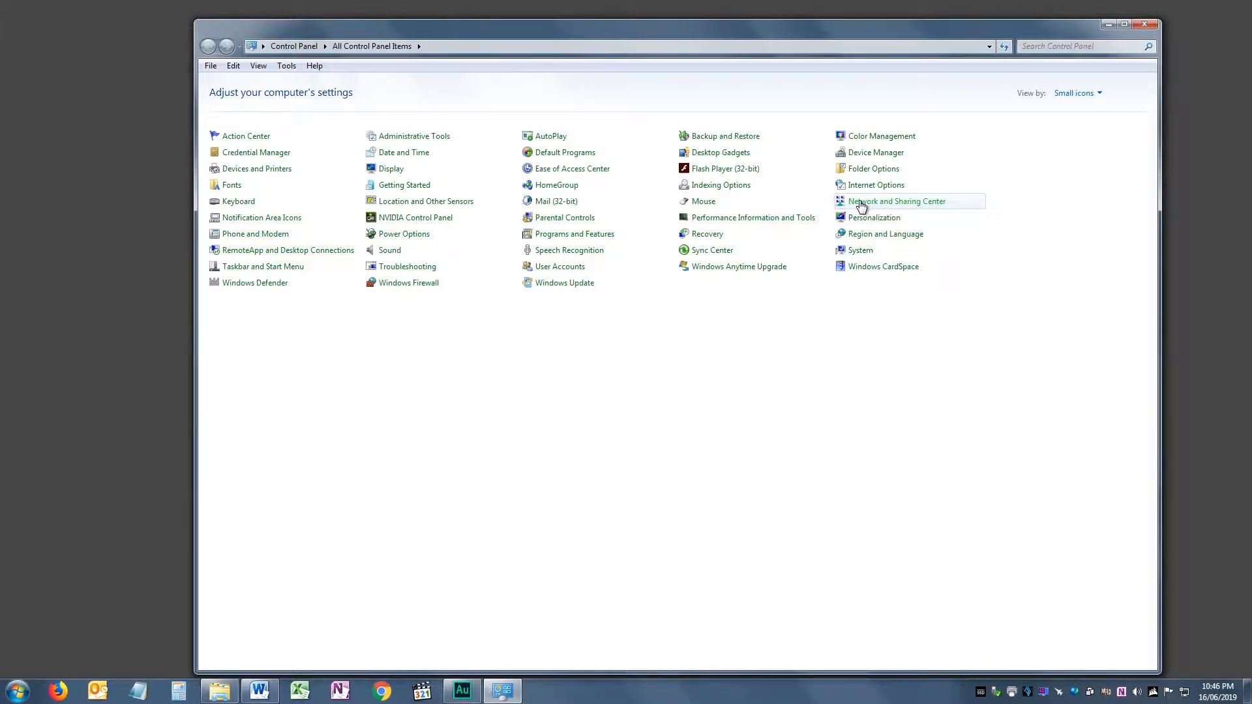
click(898, 201)
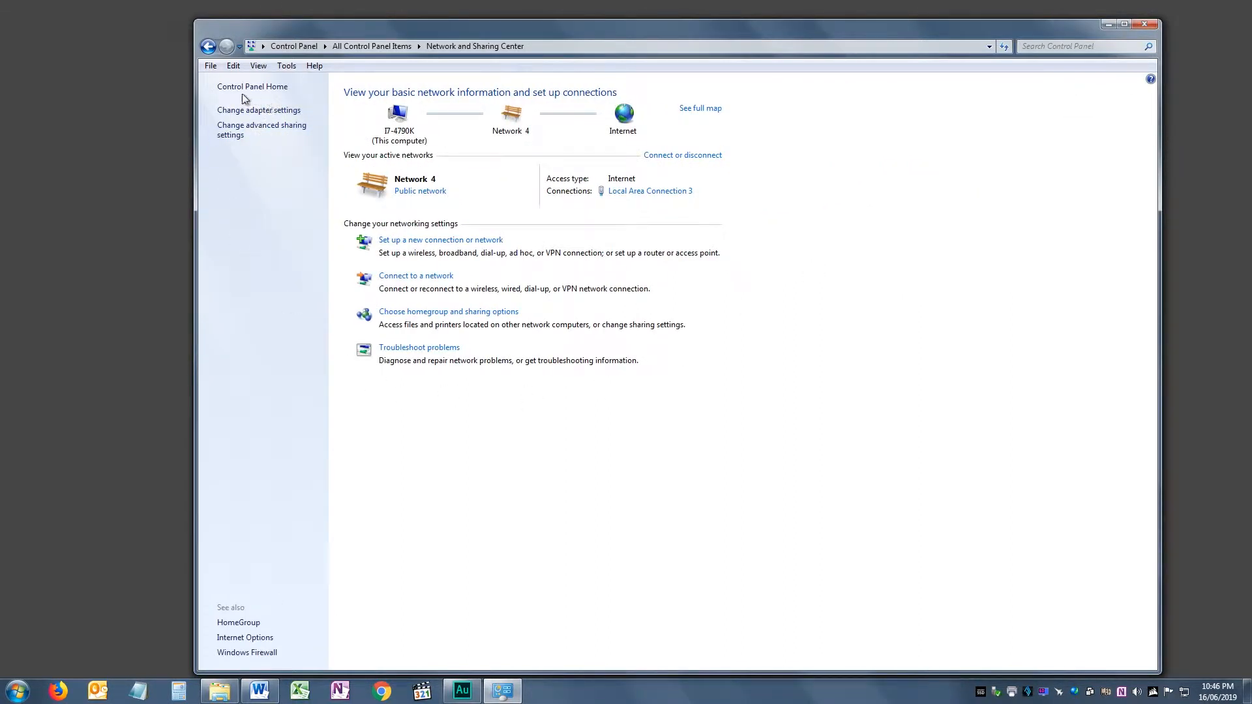
click(258, 110)
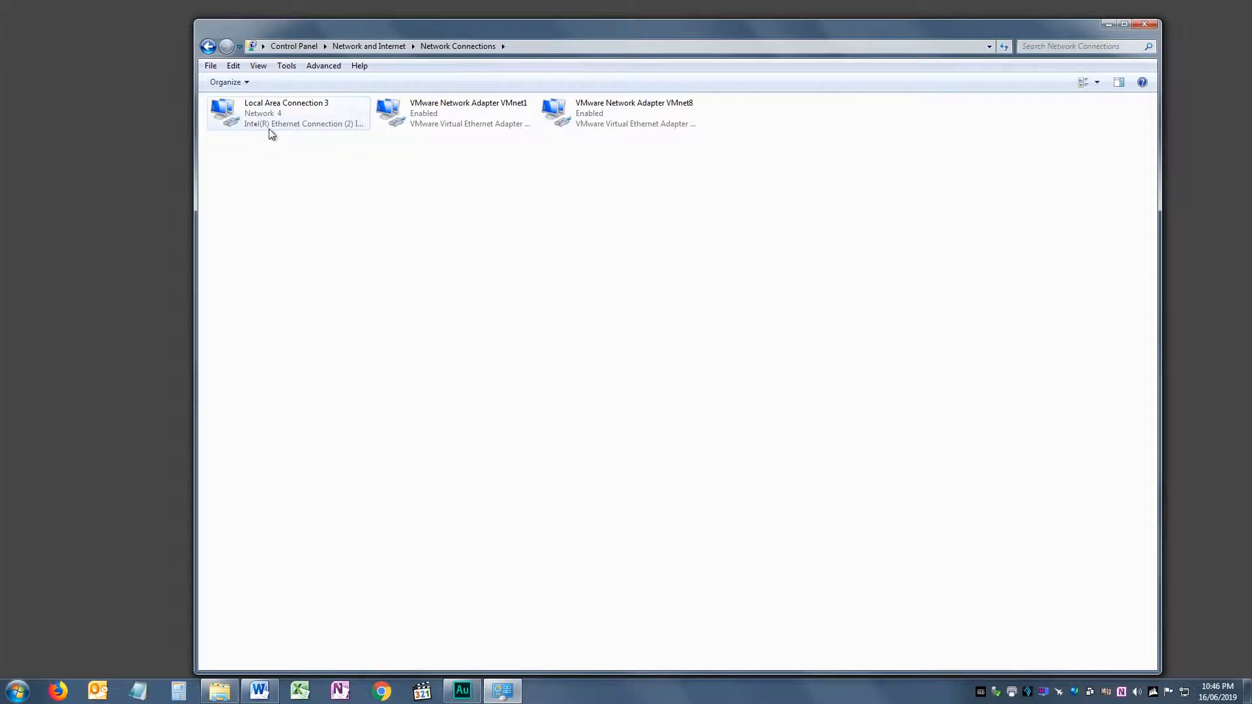
Set Local Area Connection 3's IPv4 to obtain an address automatically and close the network windows.
double_click(285, 113)
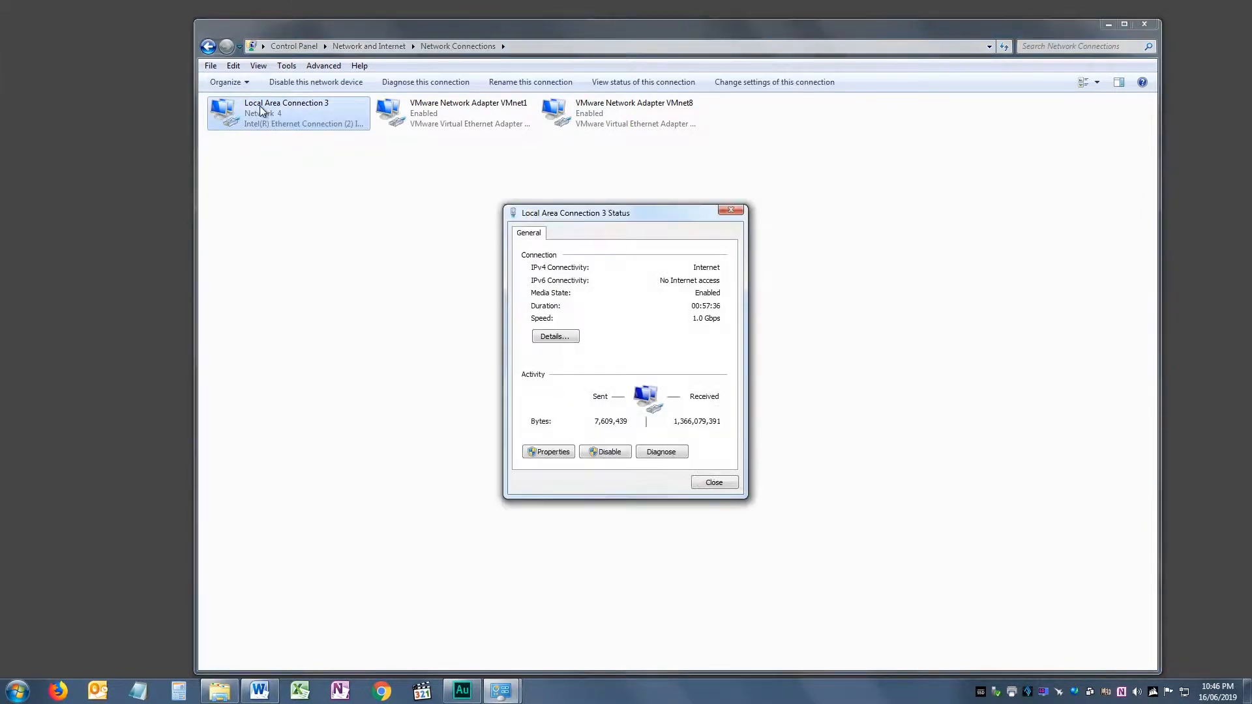
click(549, 451)
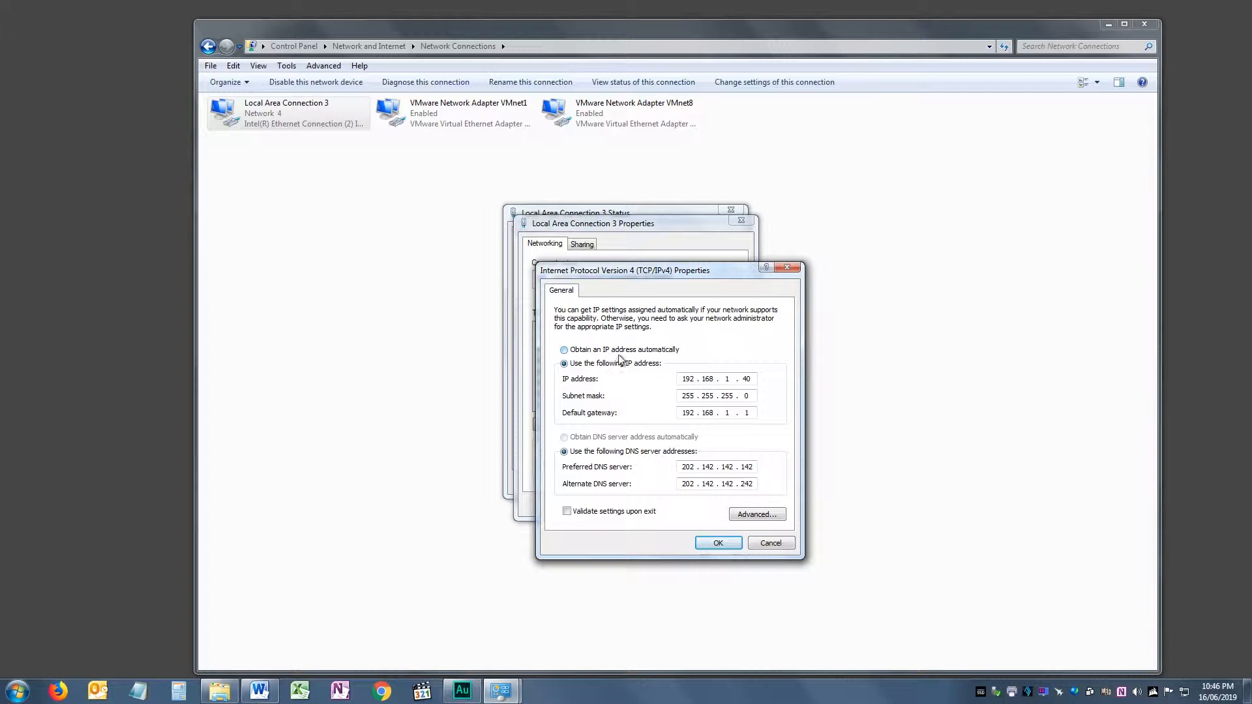
click(564, 349)
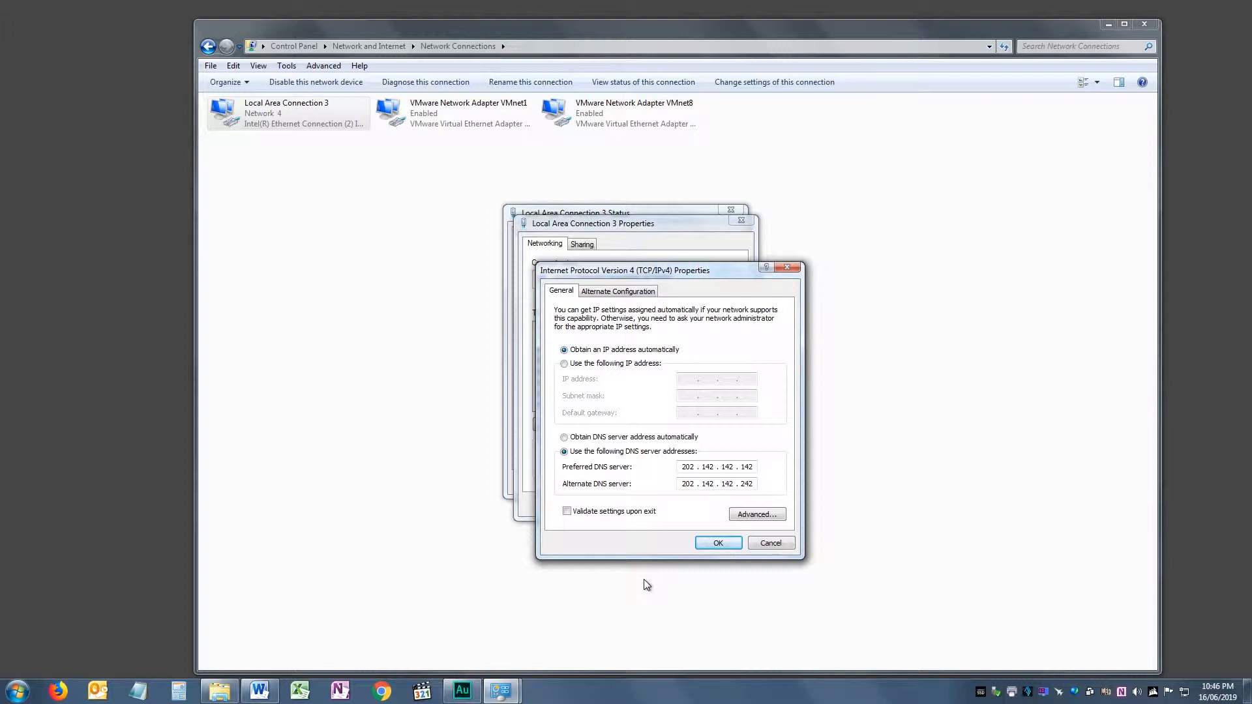
mouse_move(717, 543)
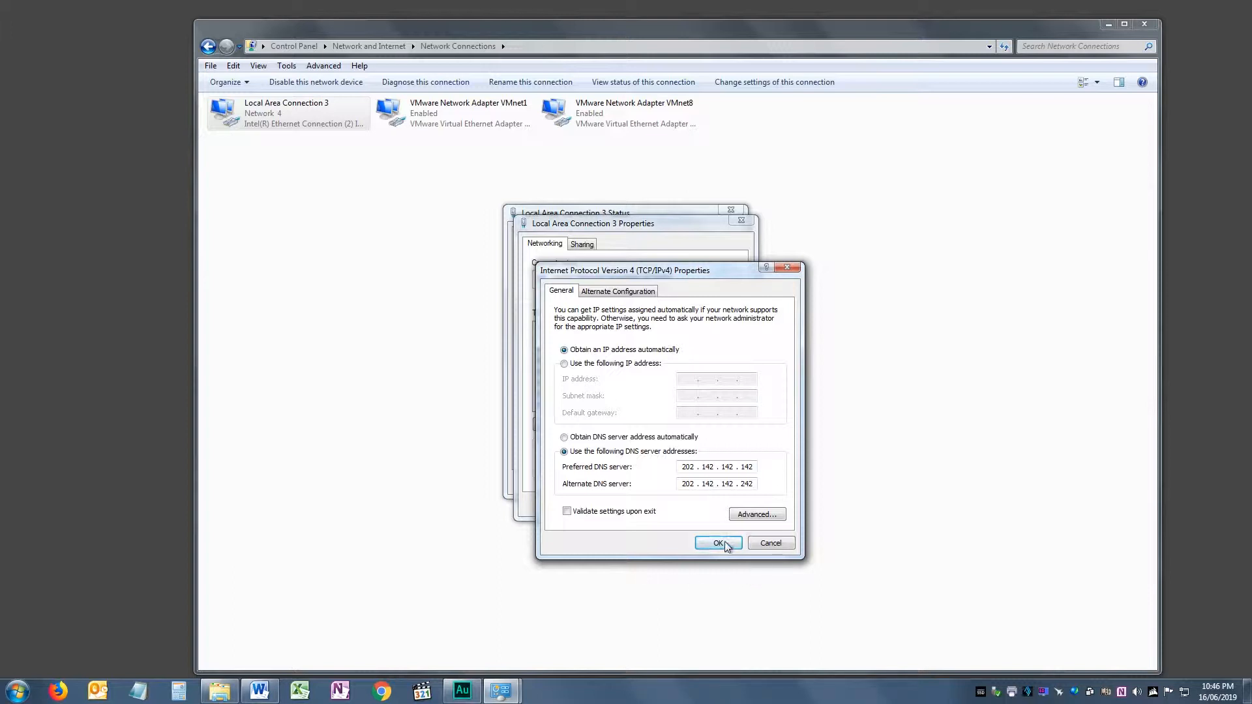
click(716, 542)
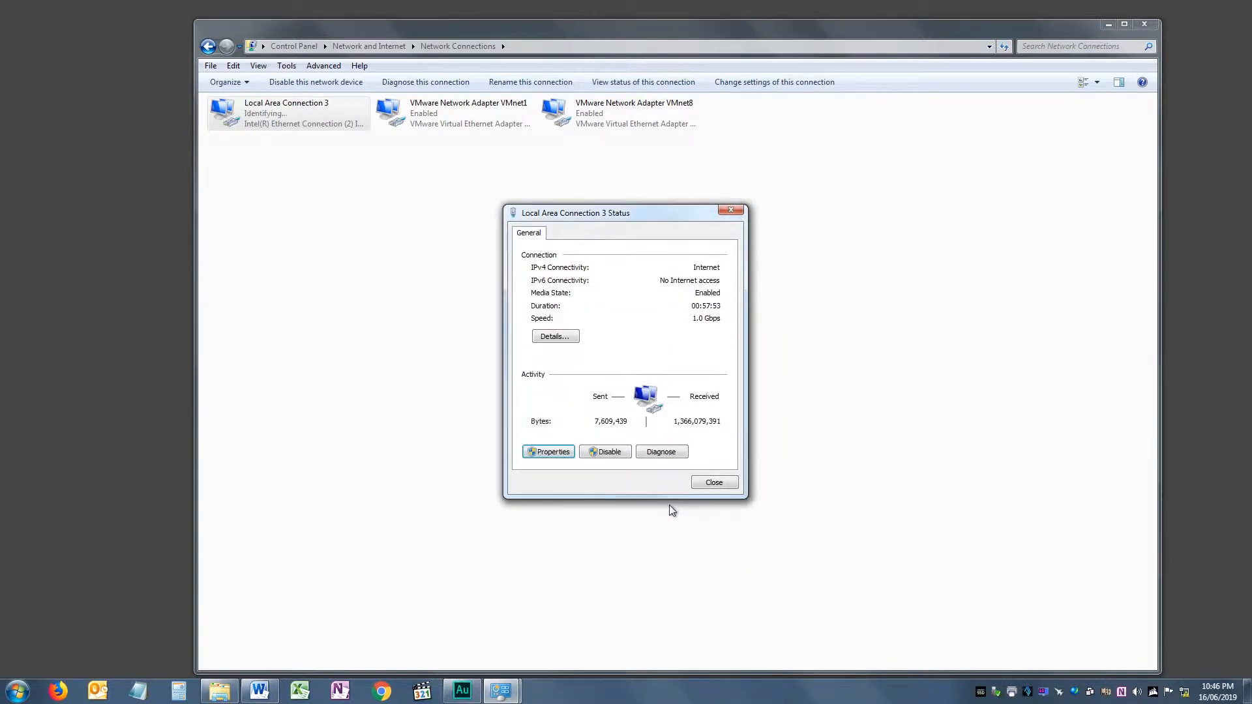
click(712, 482)
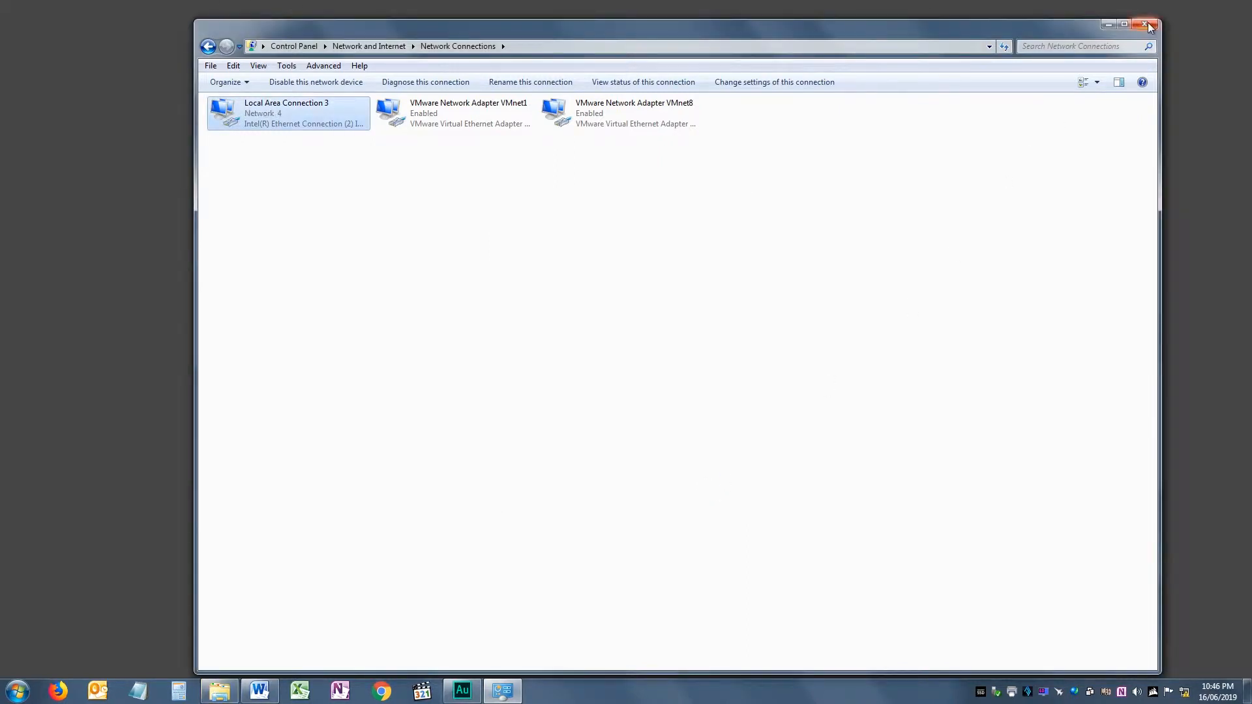
click(1148, 25)
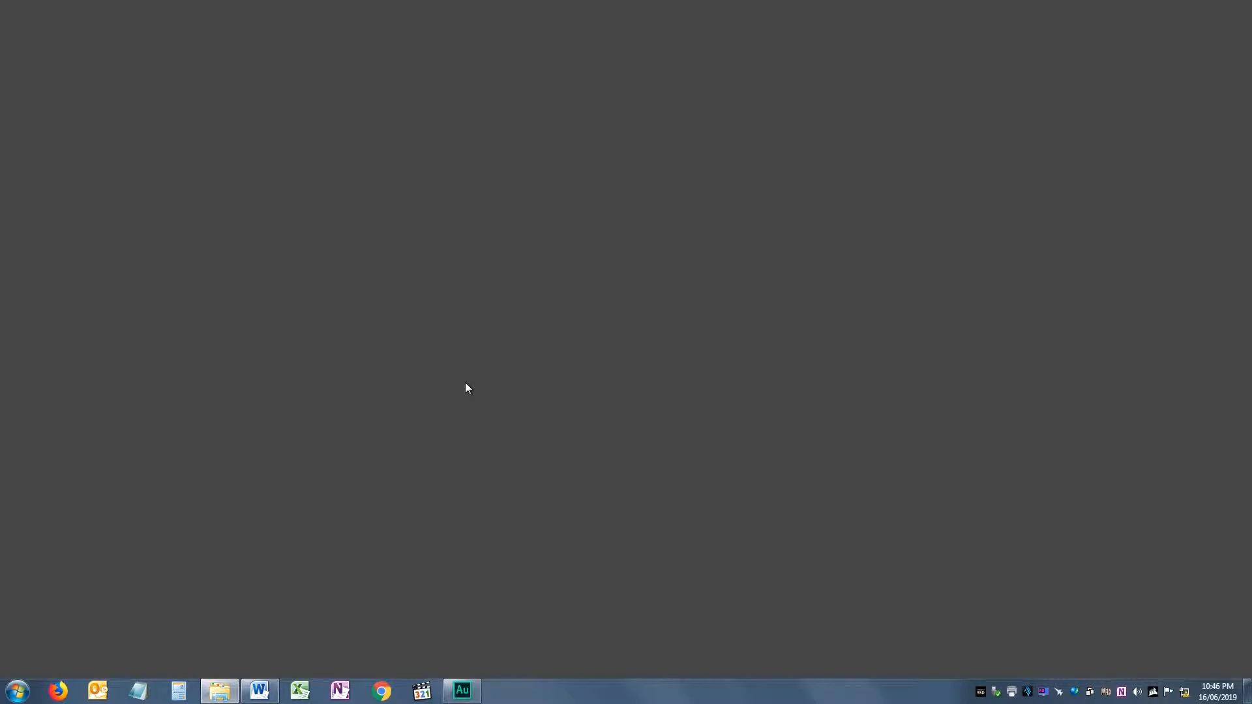
Launch Firefox and browse to the switch at 10.0.0.1, reaching its login prompt.
click(59, 692)
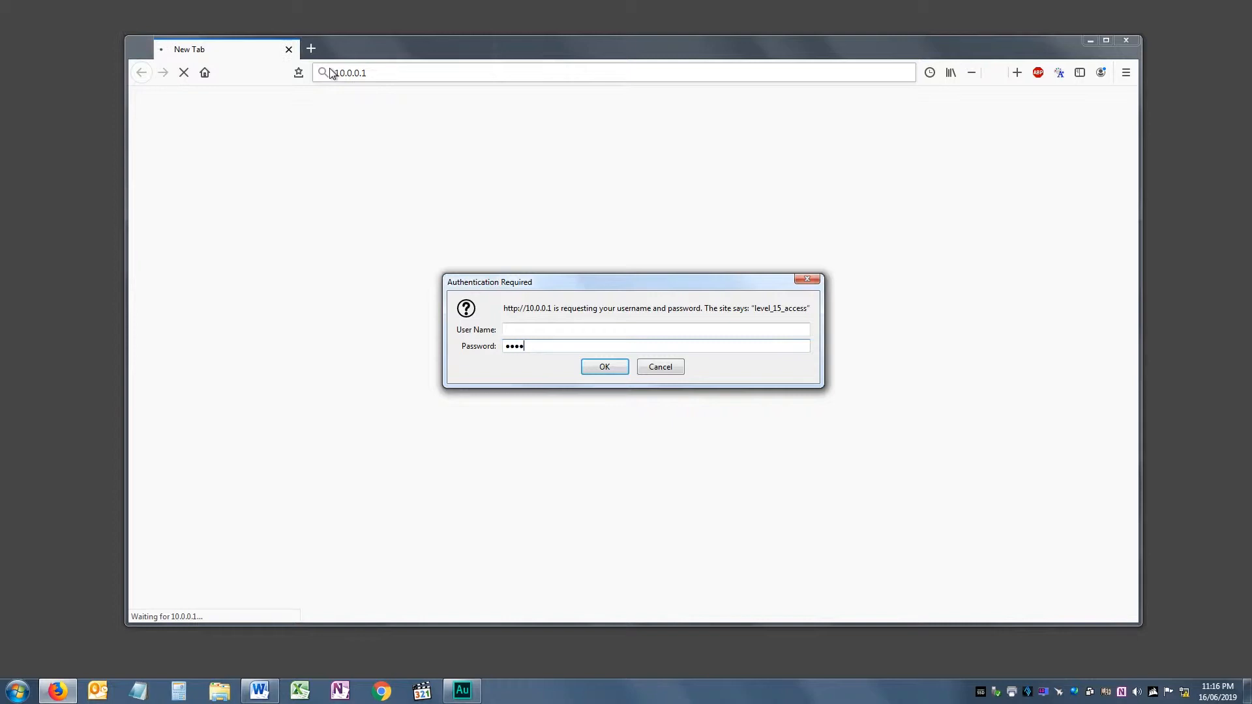
Log in to the switch and reach Express Setup's Basic Settings, ready for the management IP.
click(605, 367)
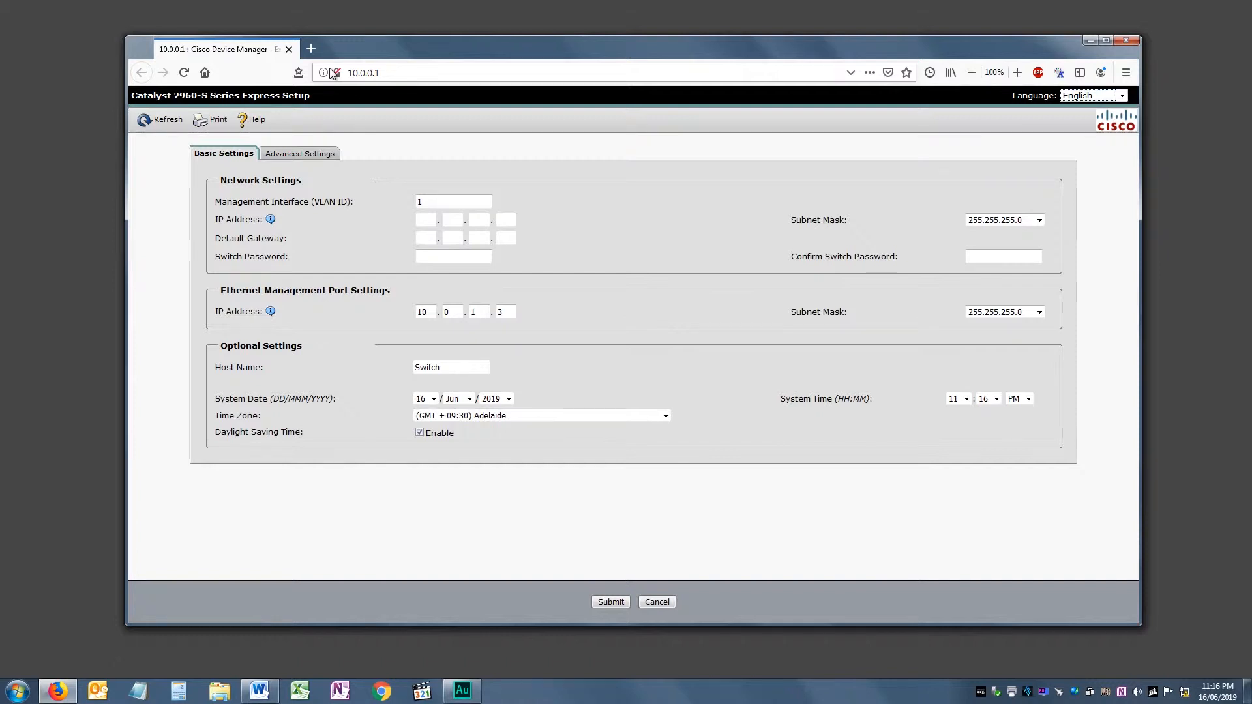
click(426, 219)
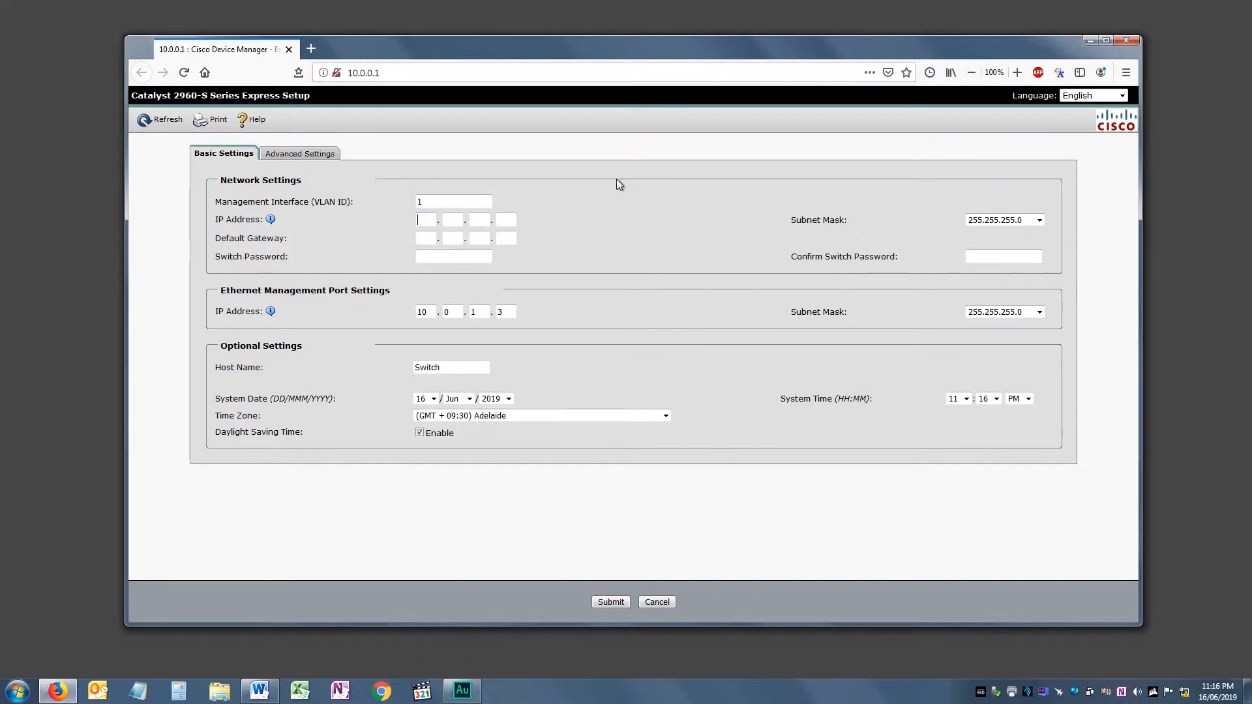
mouse_move(549, 159)
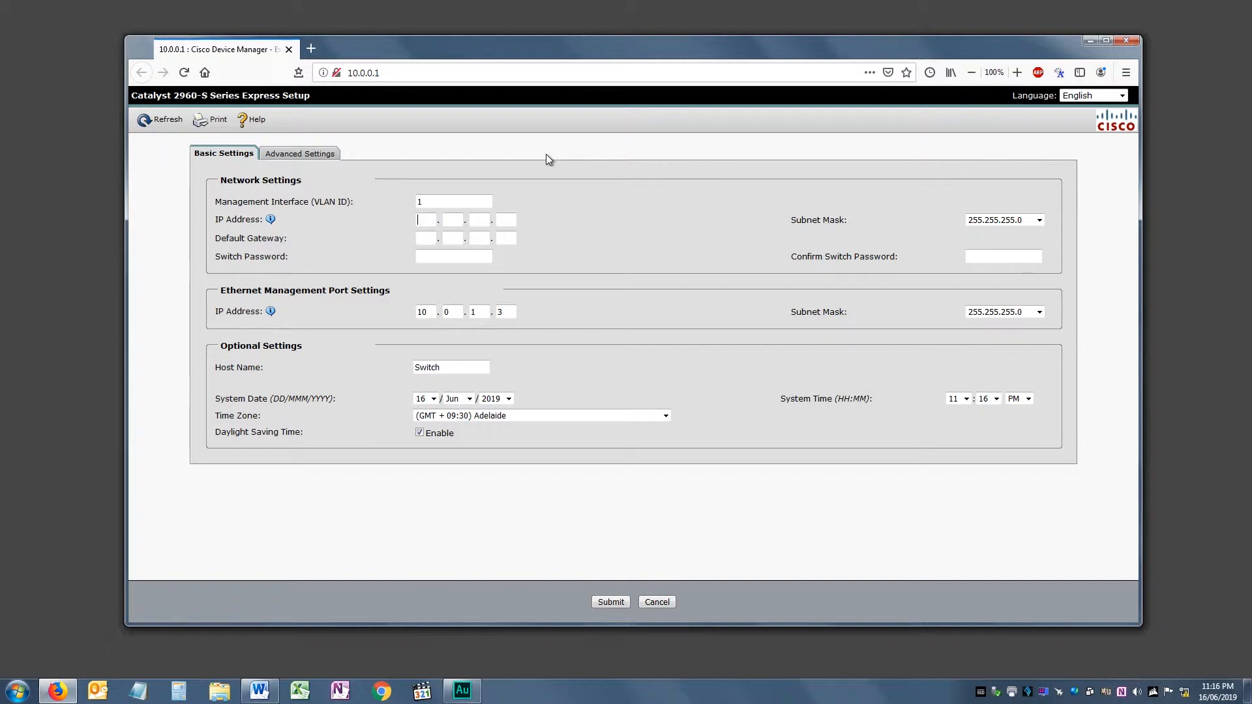
Enter management IP 192.168.1.11 and default gateway 192.168.1.1.
text(192)
click(453, 220)
text(168)
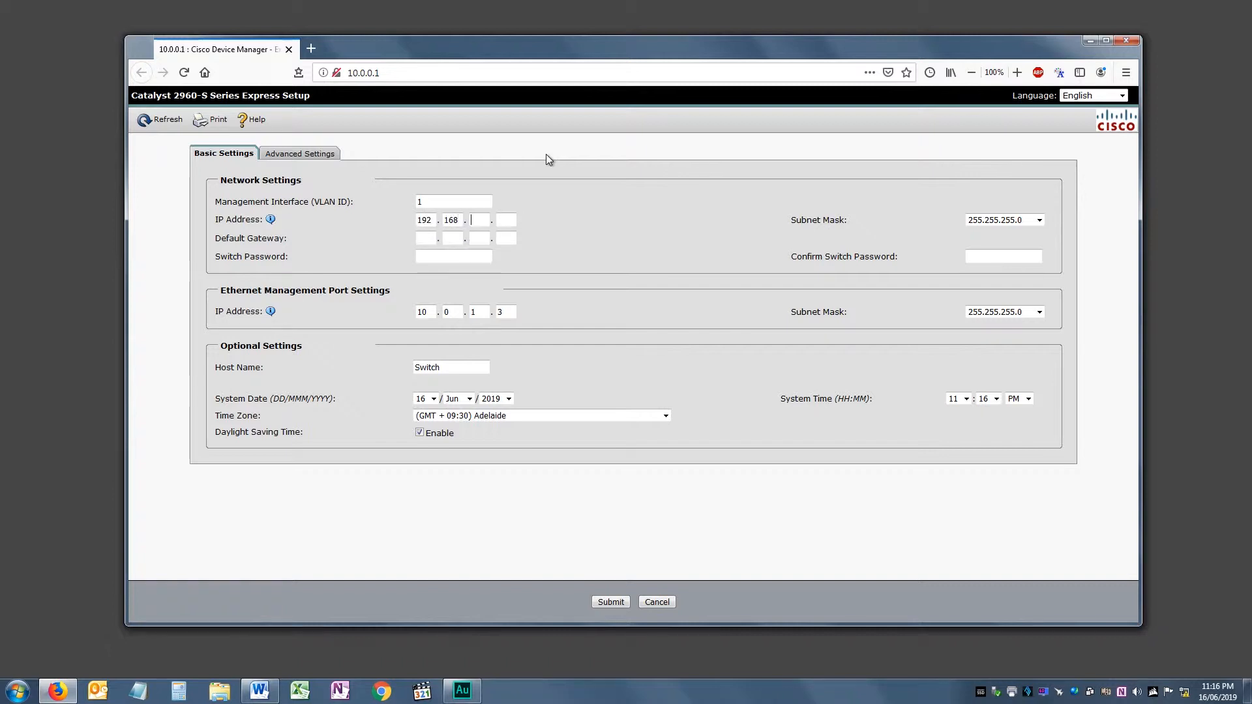
text(1)
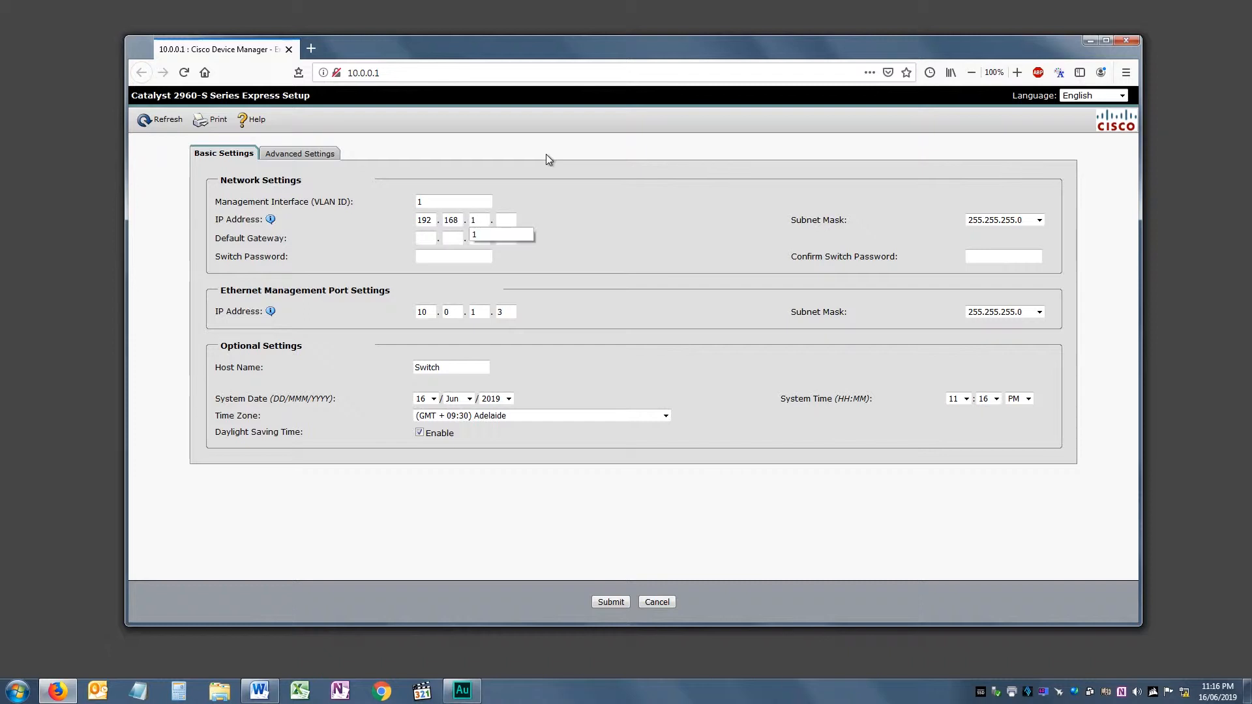
text(11)
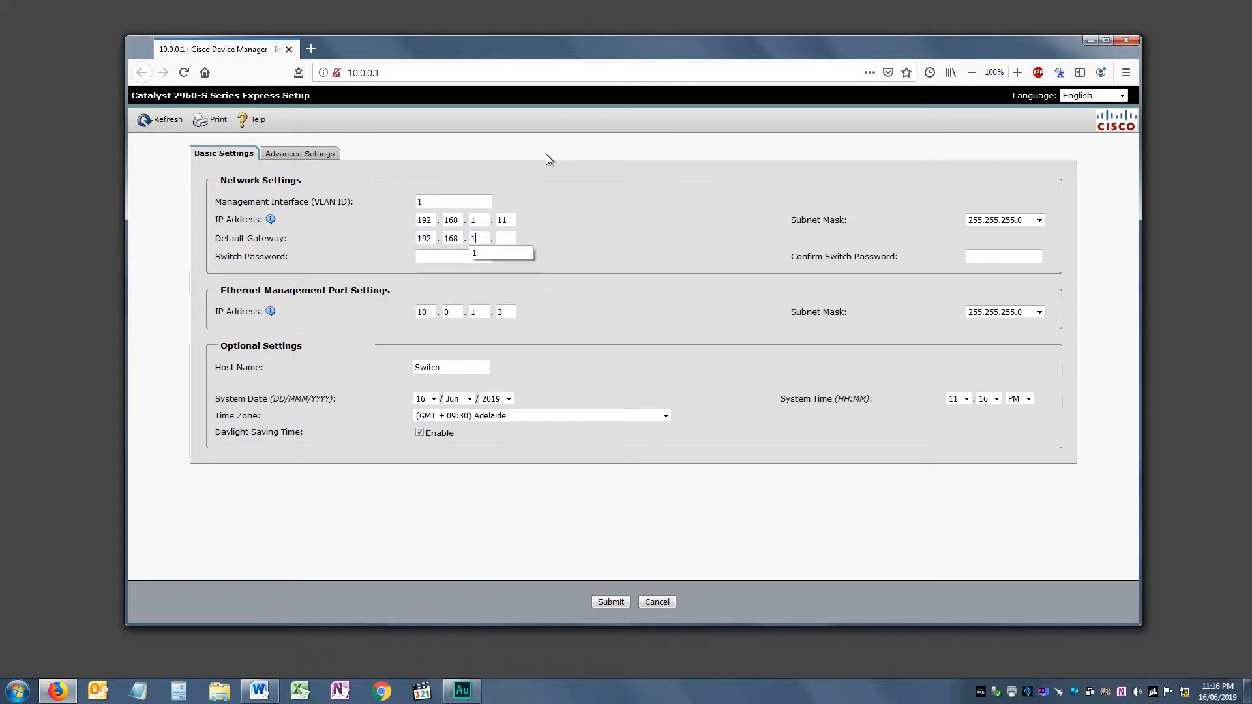
Set and confirm the switch password, and make the Ethernet management port IP 192.168.1.11.
click(453, 257)
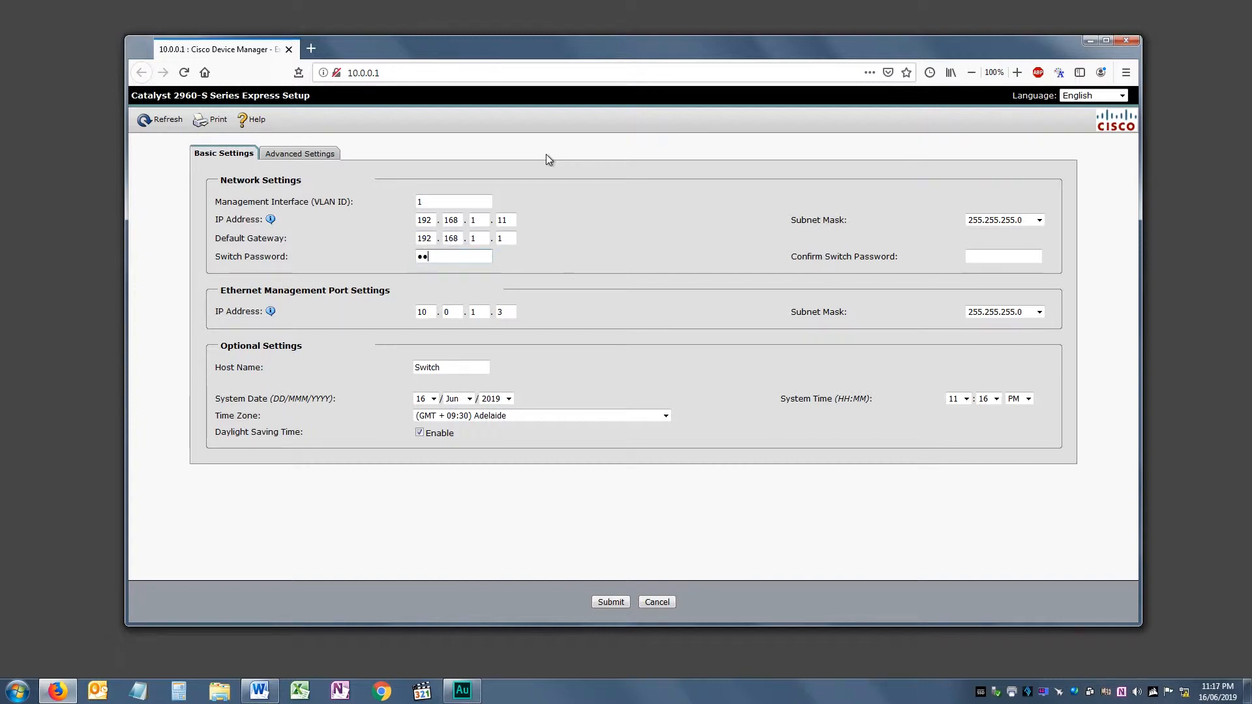
text(••)
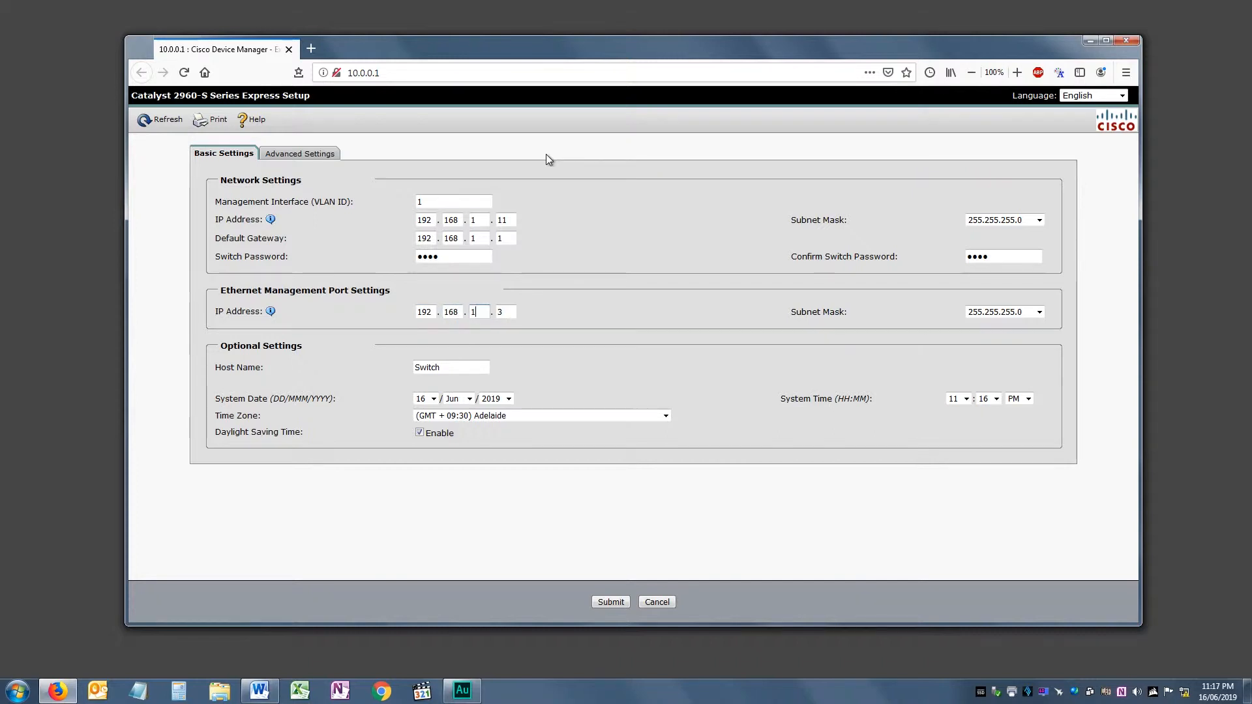
text(11)
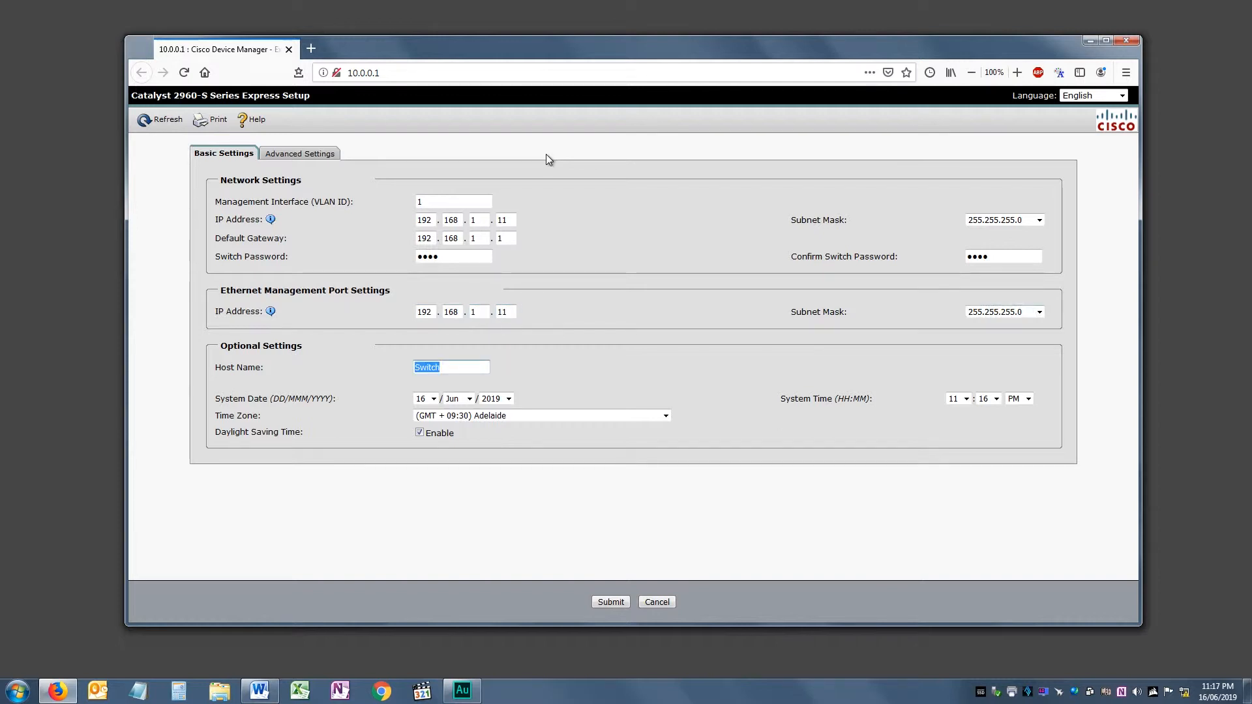
Replace the default host name 'Switch' with Cisco02.
text(Cis)
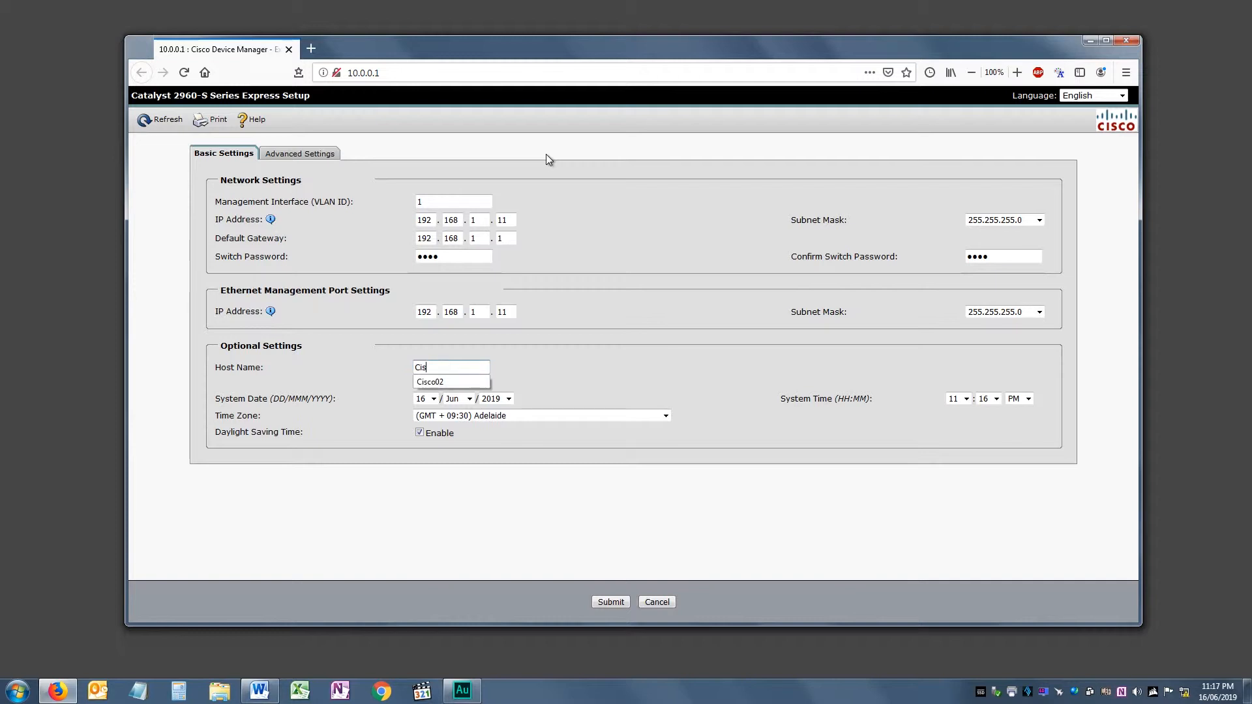
text(co)
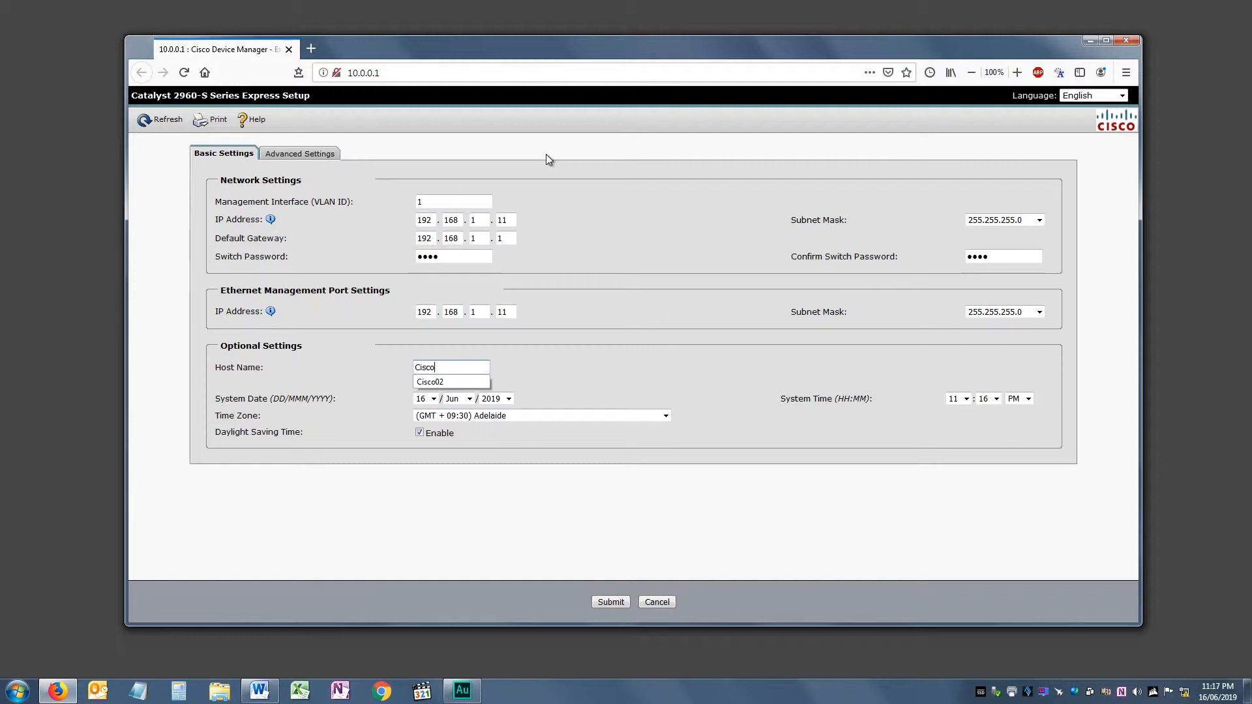
key(Backspace)
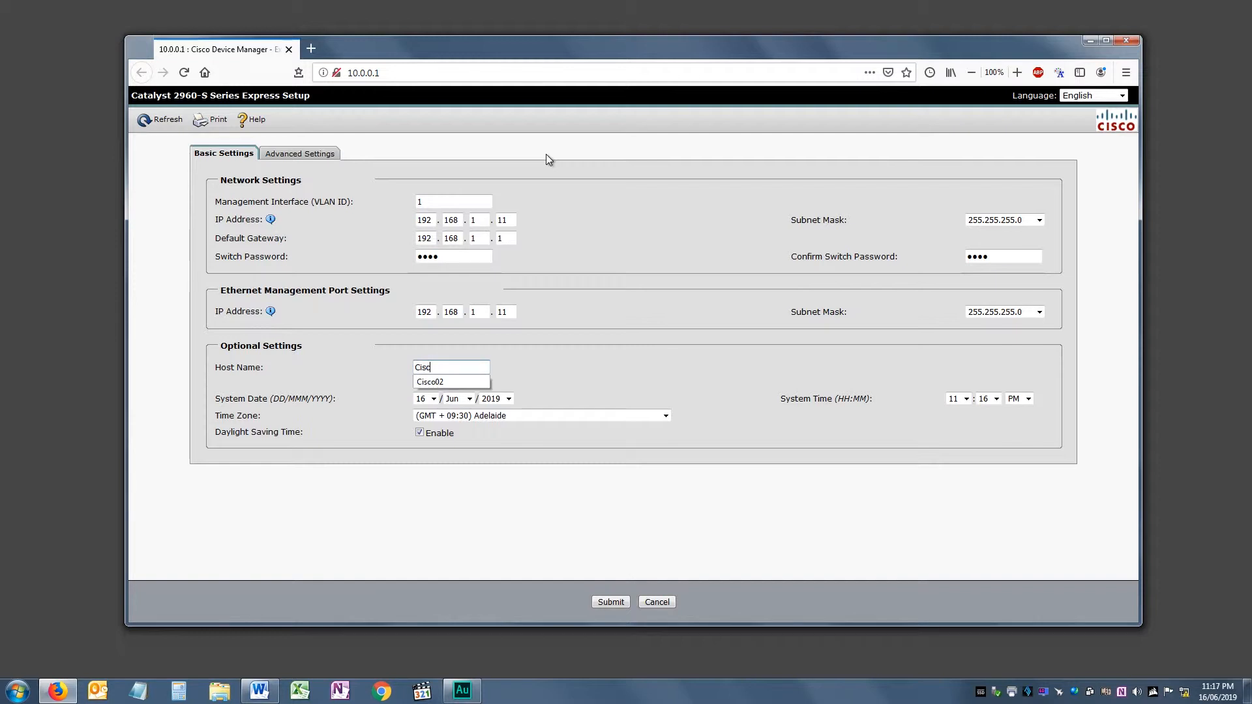
text(o02)
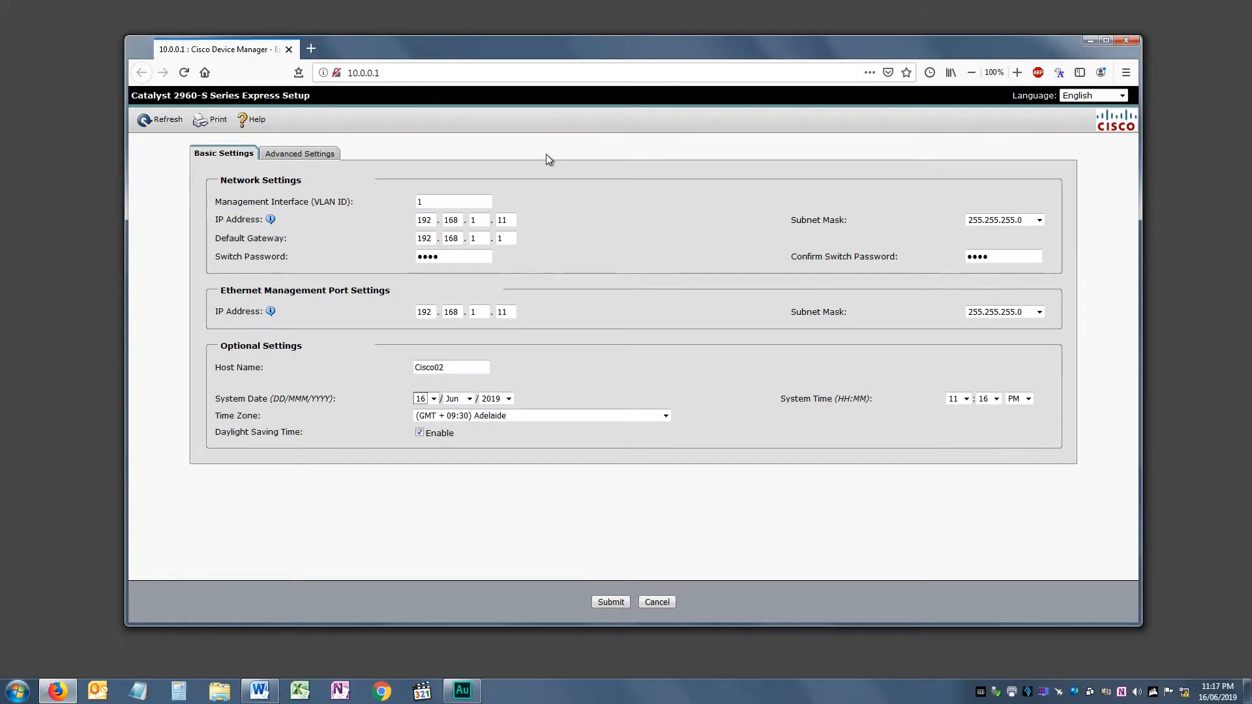
mouse_move(170, 86)
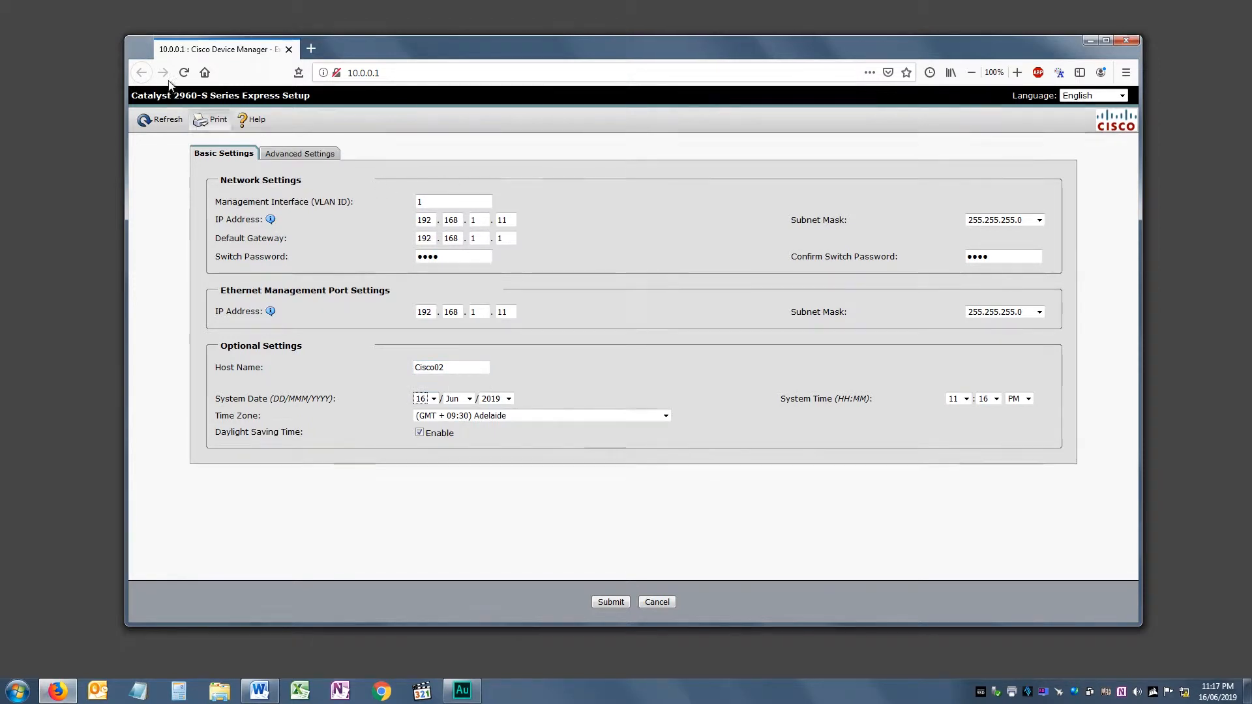
In Advanced Settings, enable Telnet Access and enter and confirm the telnet password.
click(298, 153)
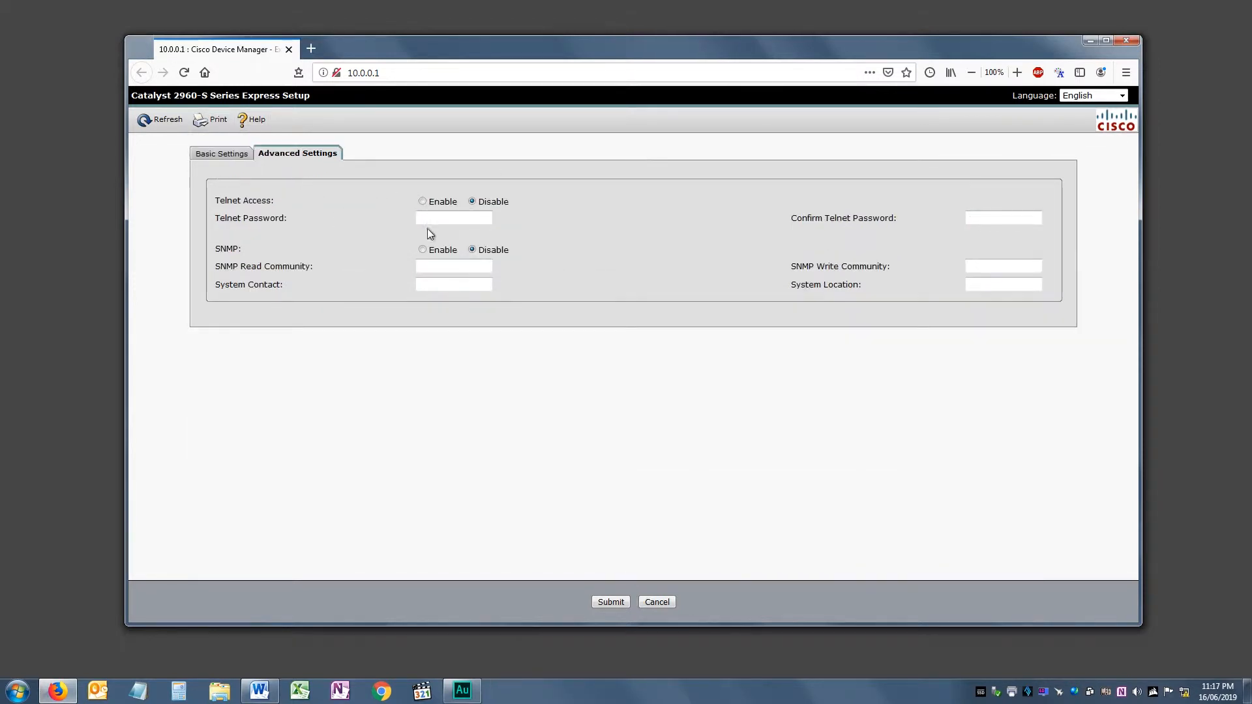
click(423, 201)
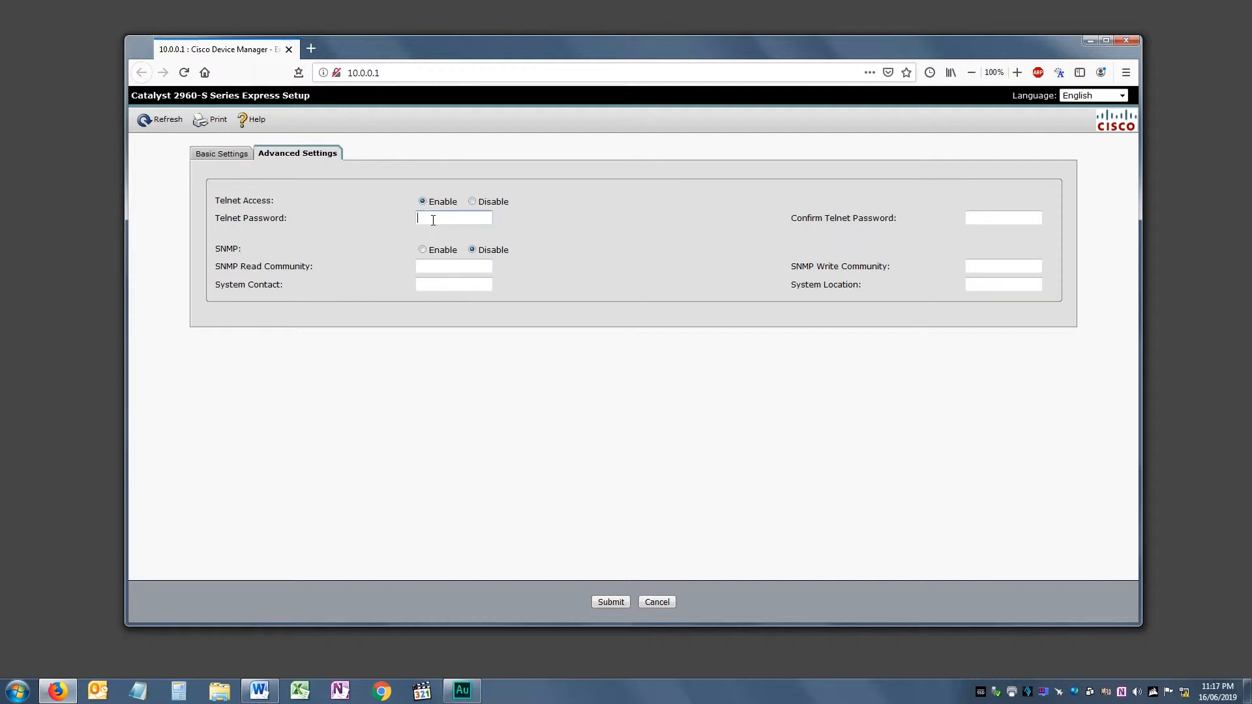
mouse_move(688, 471)
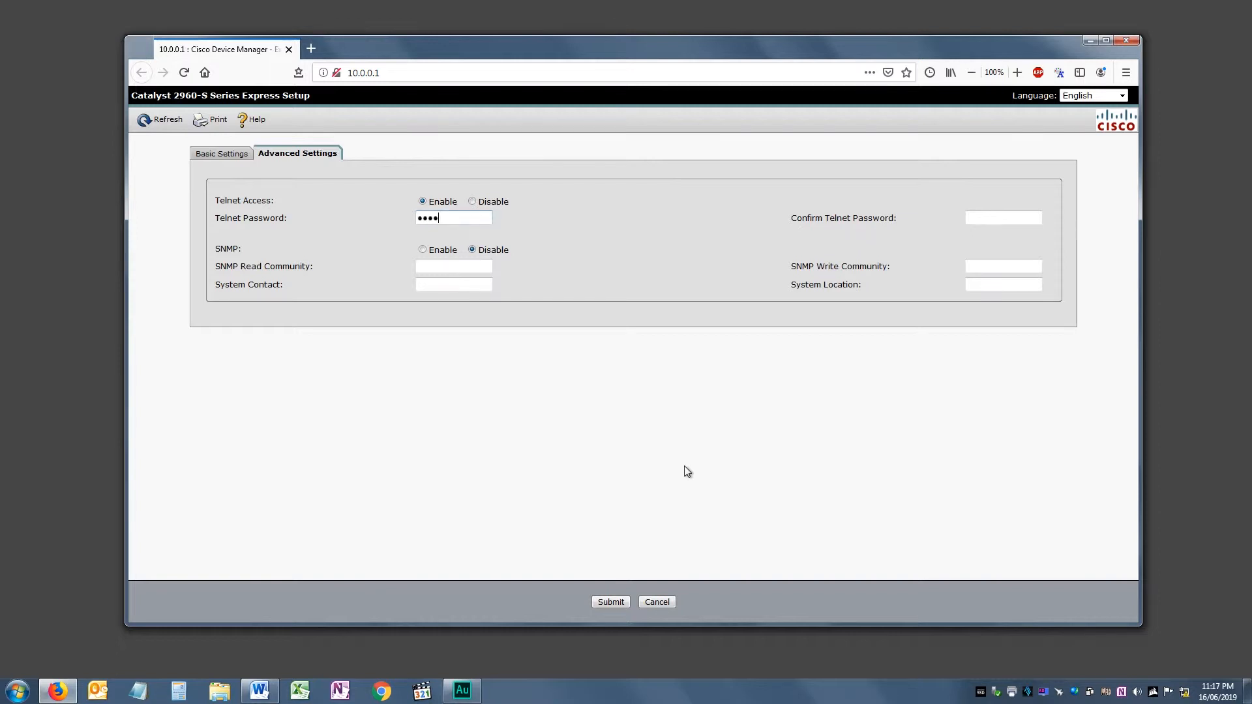
click(1003, 218)
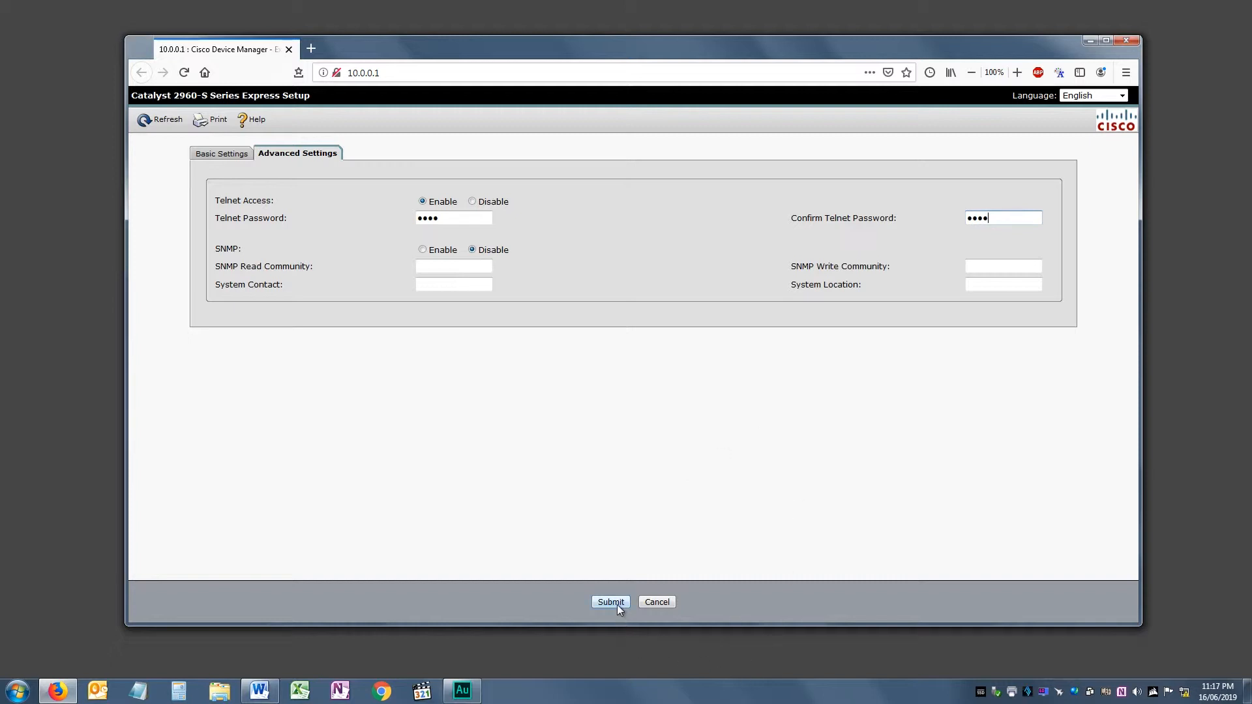
mouse_move(621, 609)
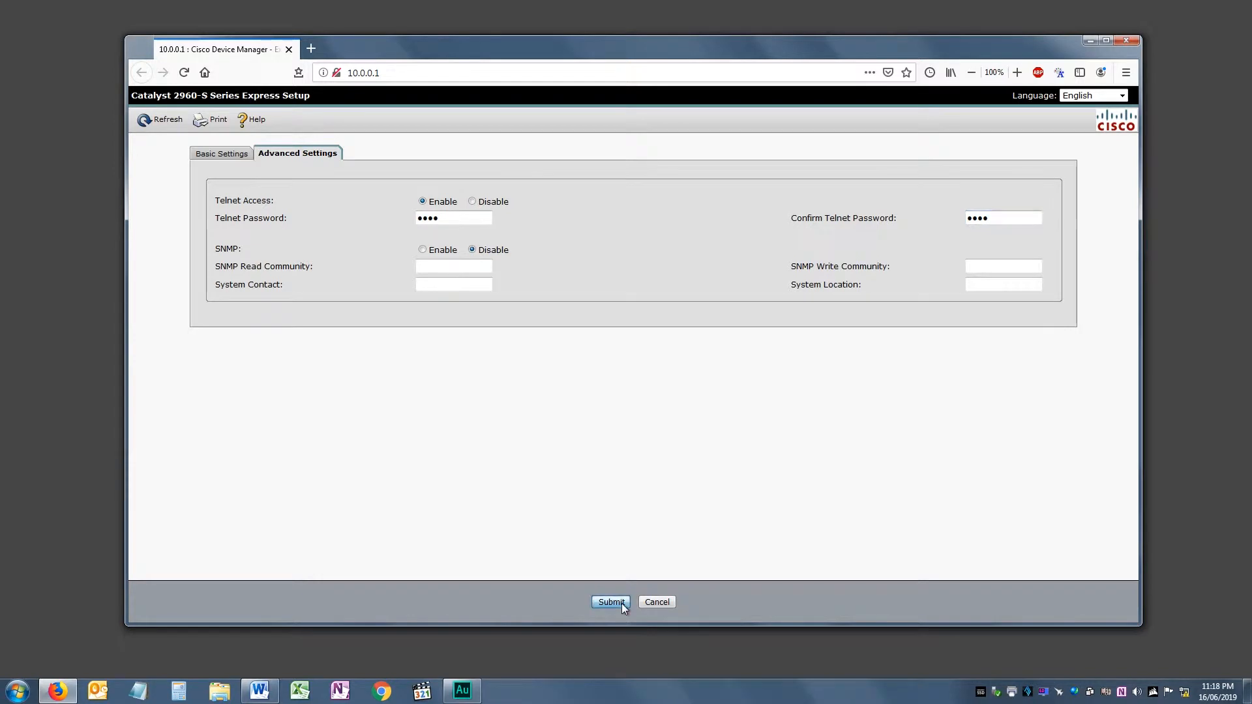
Submit the switch settings, accept the IP-change warning, and close the browser windows.
click(609, 602)
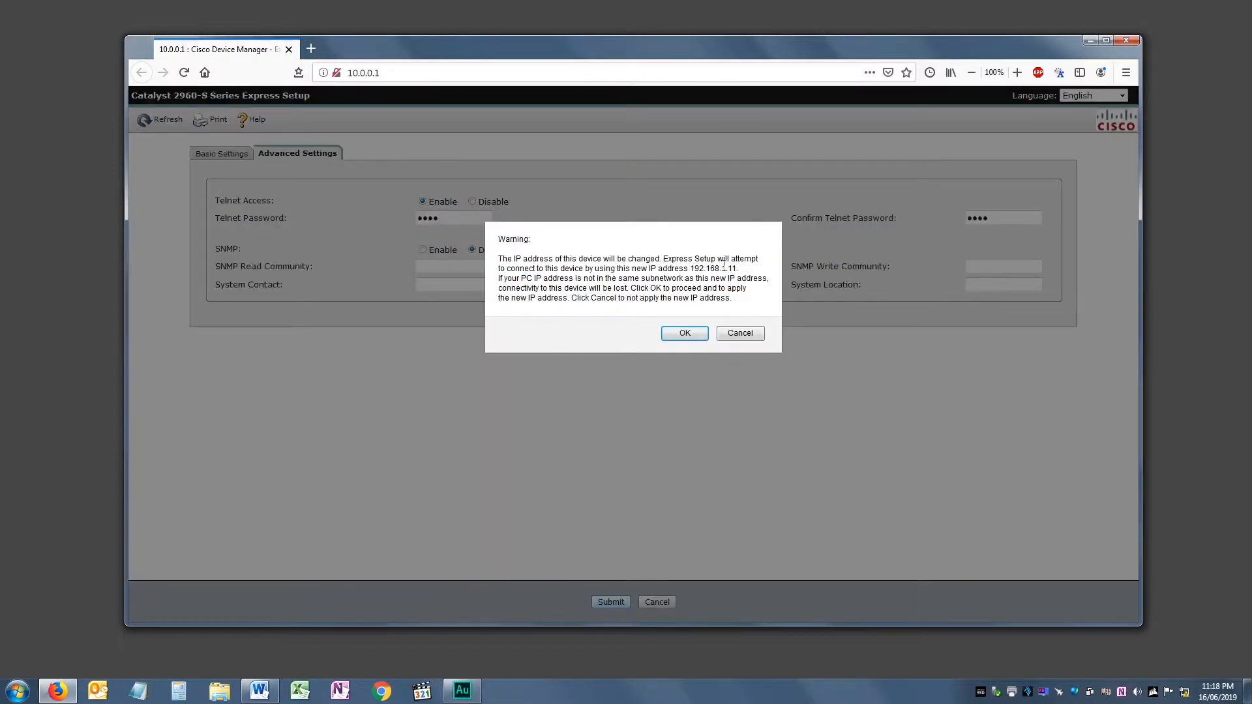
mouse_move(268, 80)
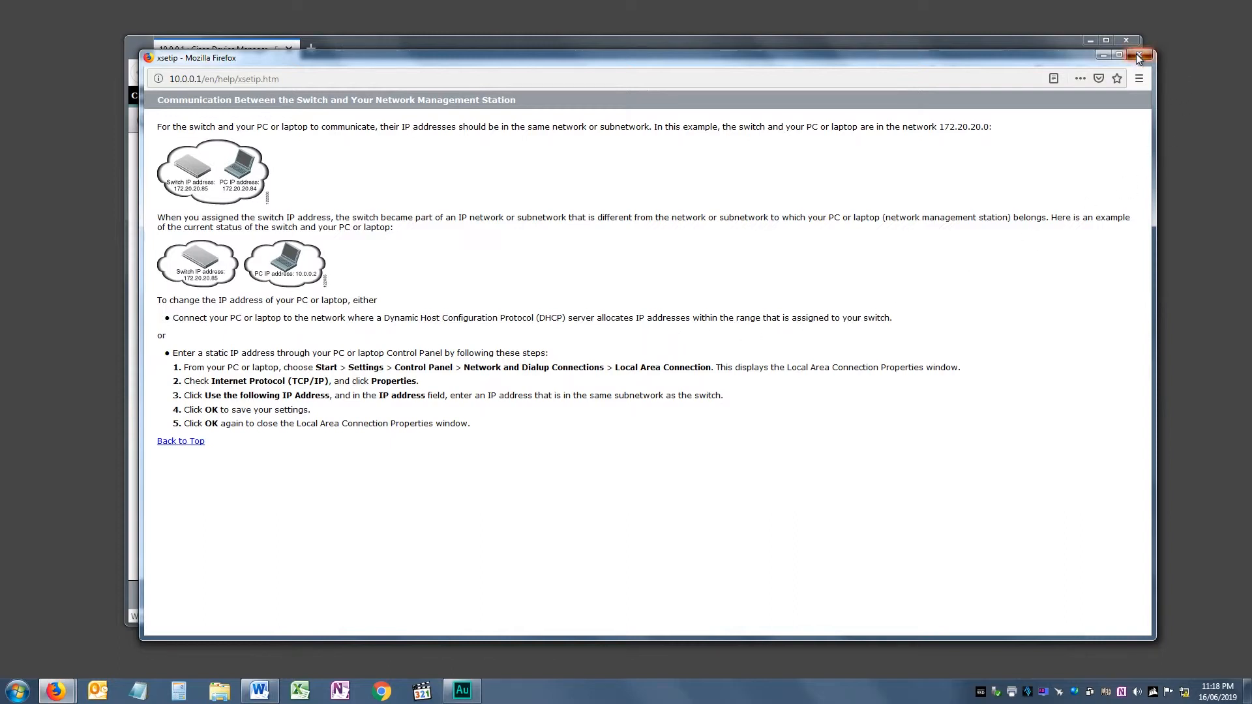
click(14, 692)
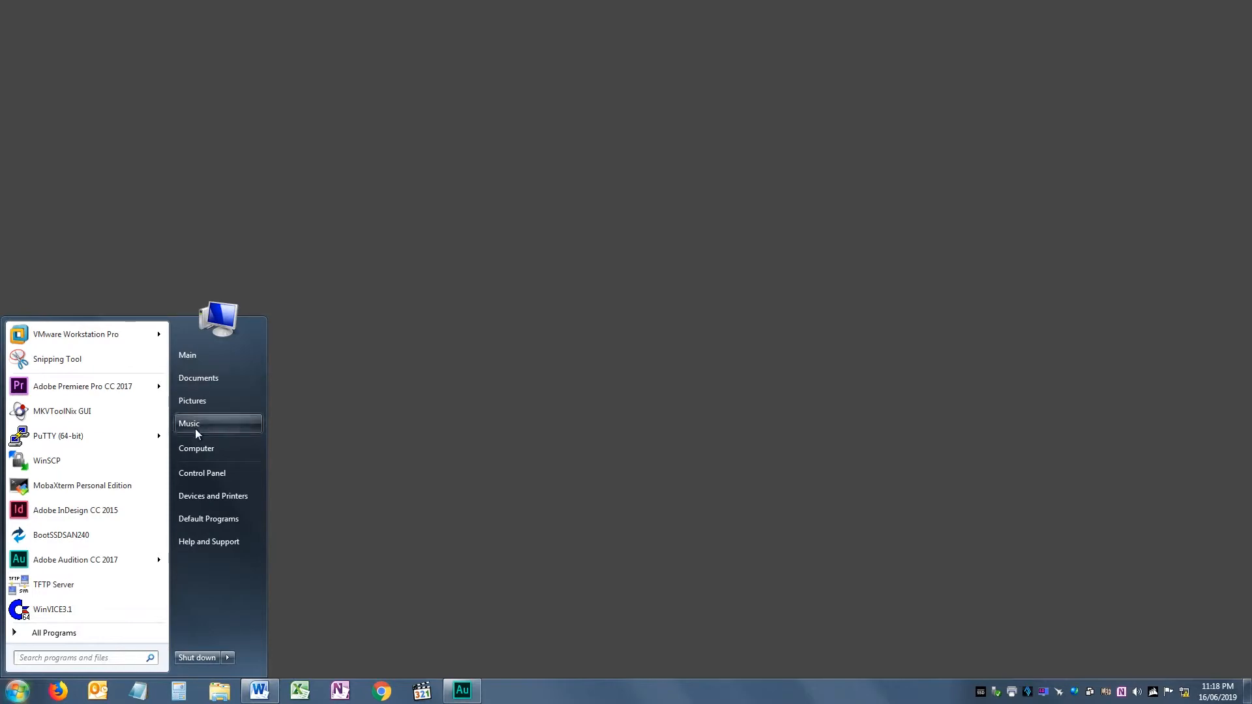
Give Local Area Connection 3 static IPv4 192.168.1.1 with mask 255.255.255.0 and save.
click(202, 473)
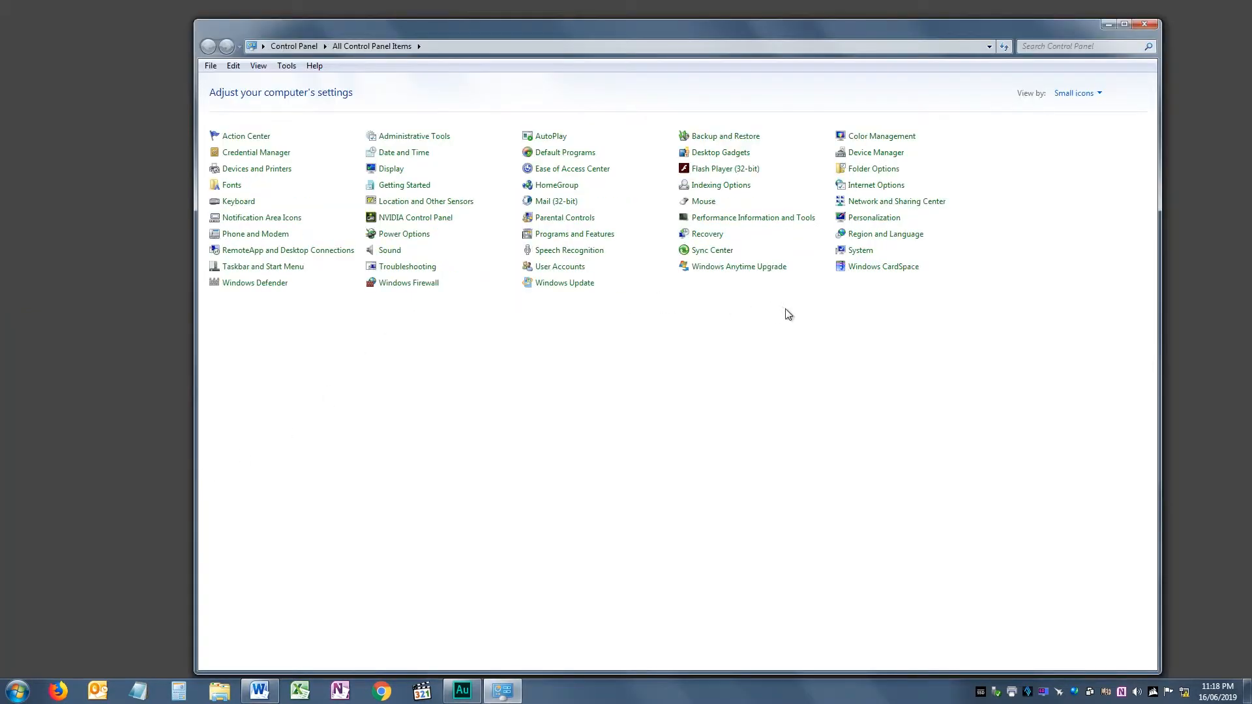
click(896, 201)
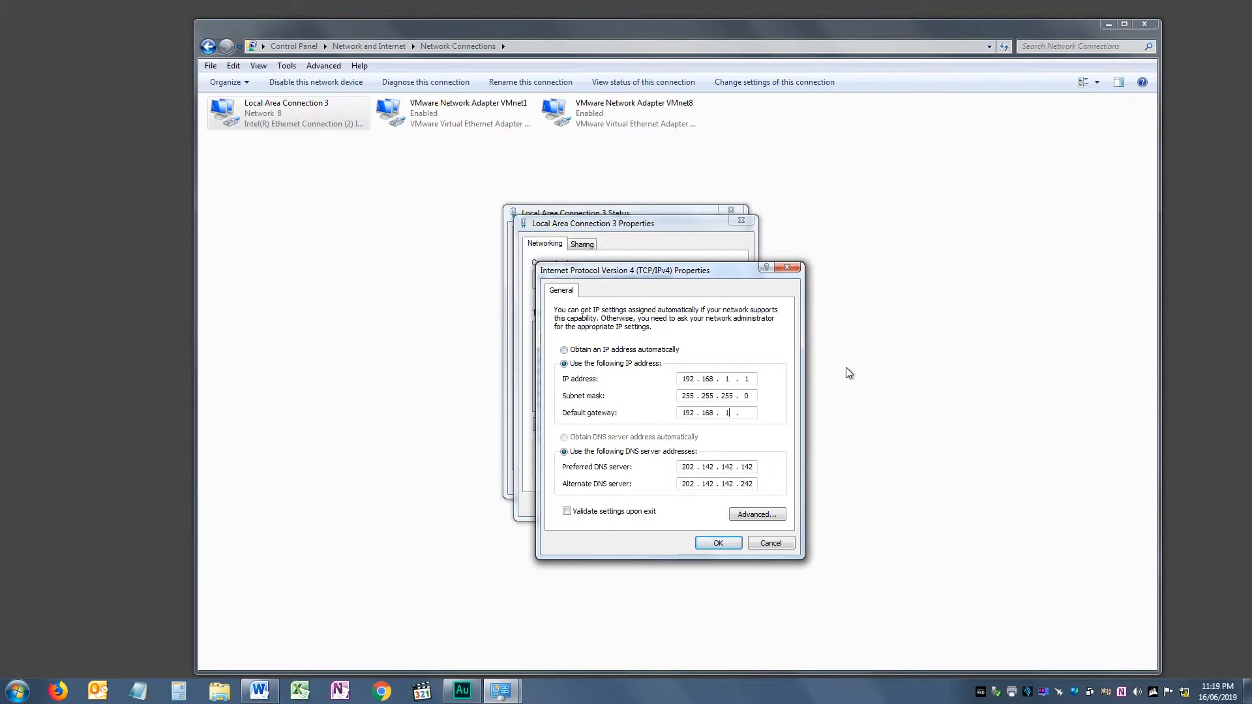
click(717, 543)
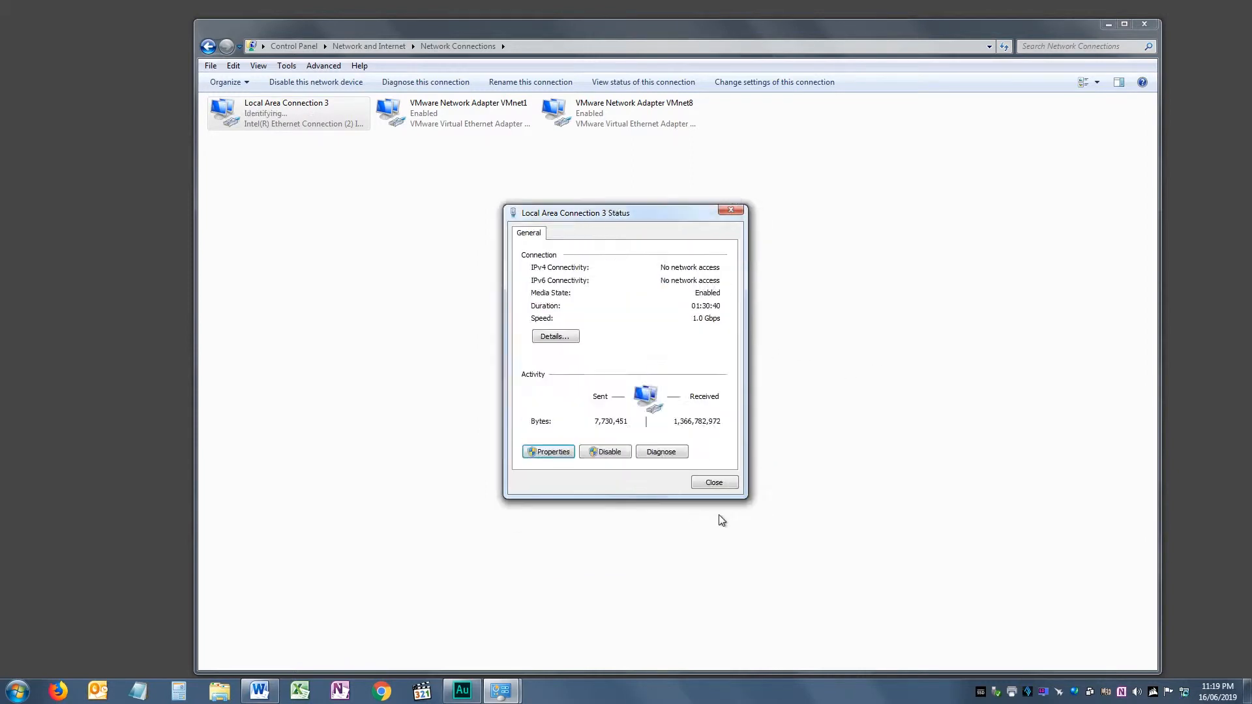